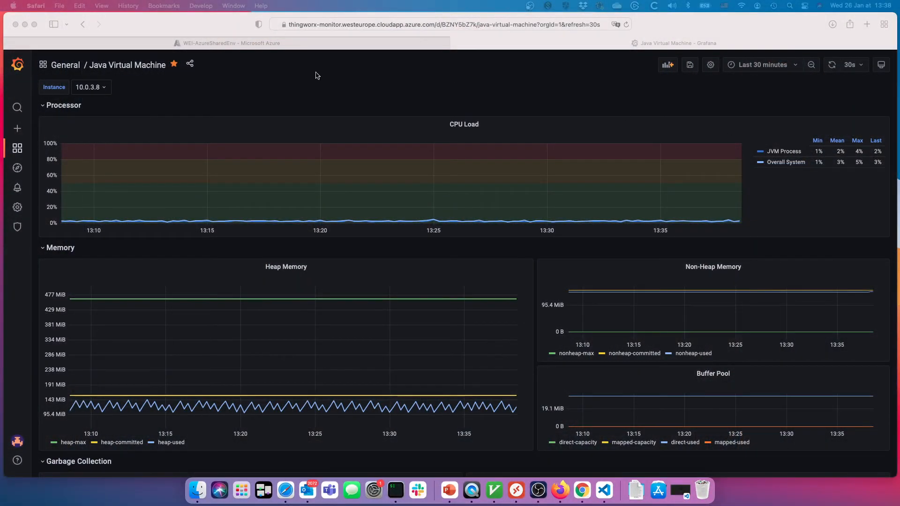
mouse_move(480, 121)
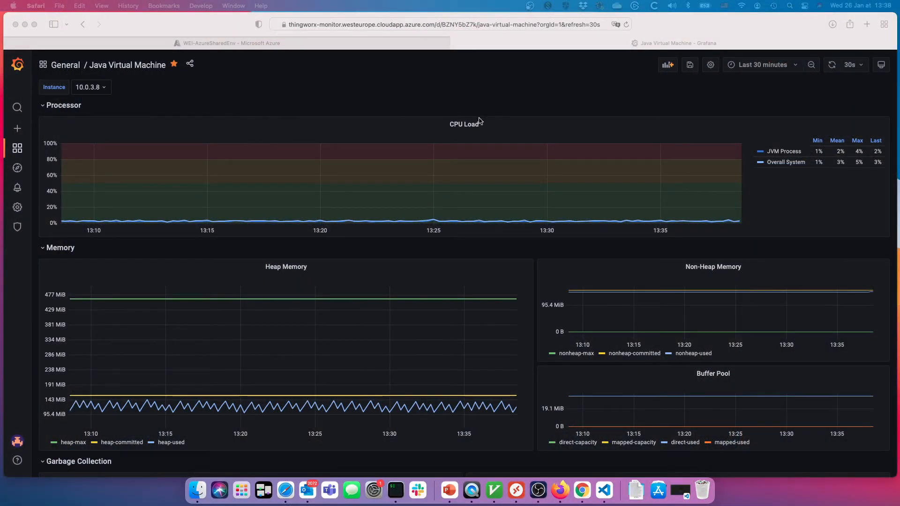
Scroll through the http-nio2 protocol panels of the Apache Tomcat dashboard for 10.0.3.4:9111
scroll("down", 3)
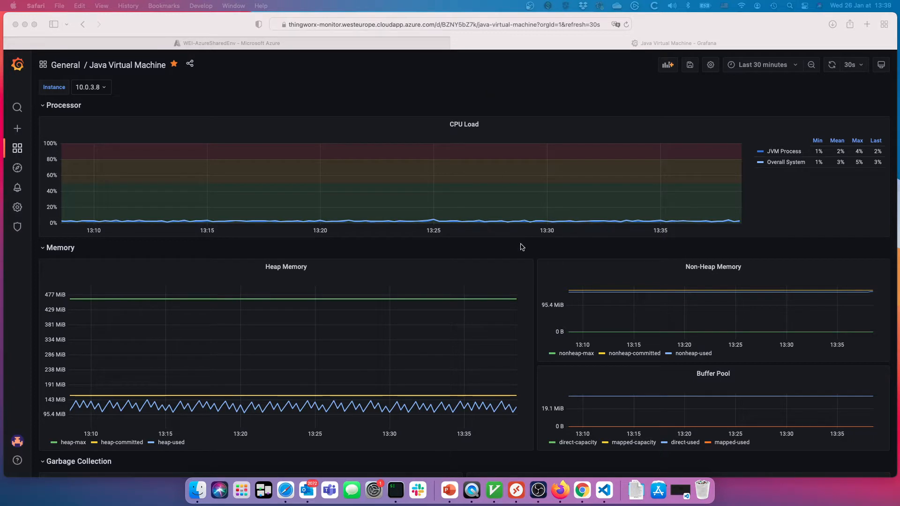
scroll("down", 3)
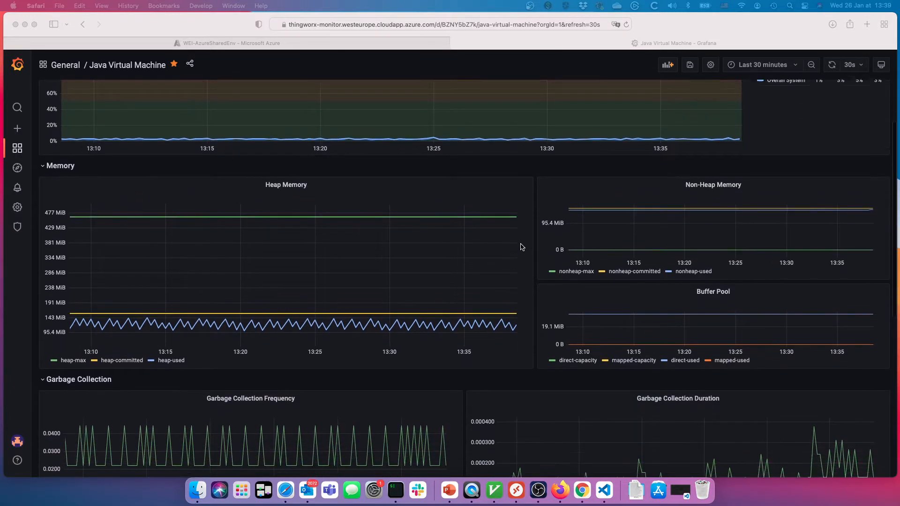
scroll("down", 3)
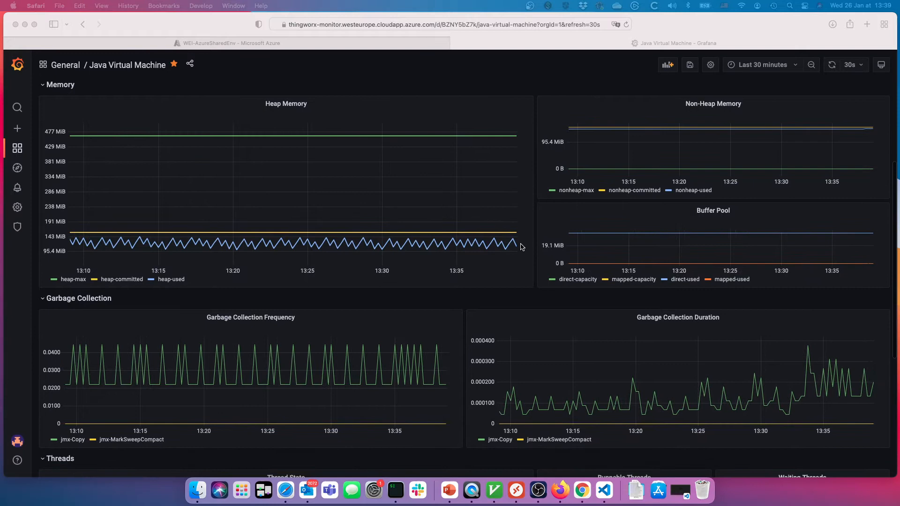
scroll("up", 3)
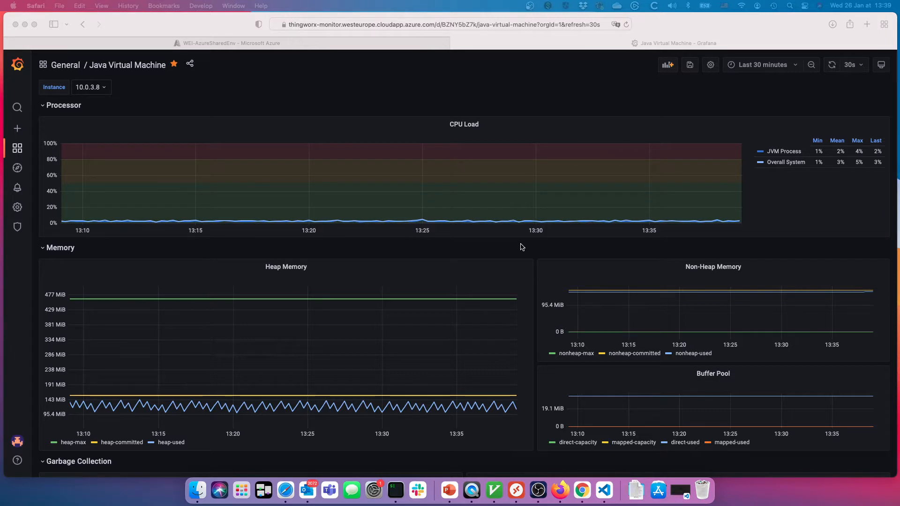
mouse_move(500, 230)
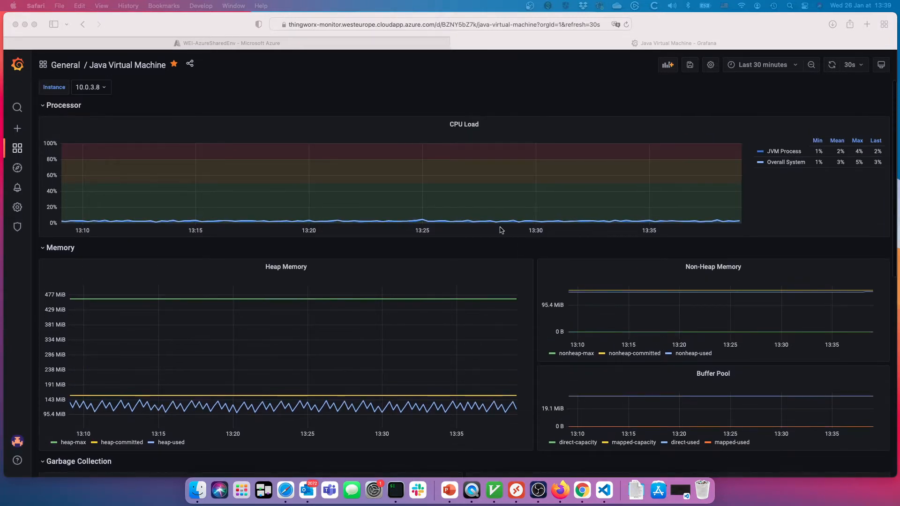
mouse_move(408, 320)
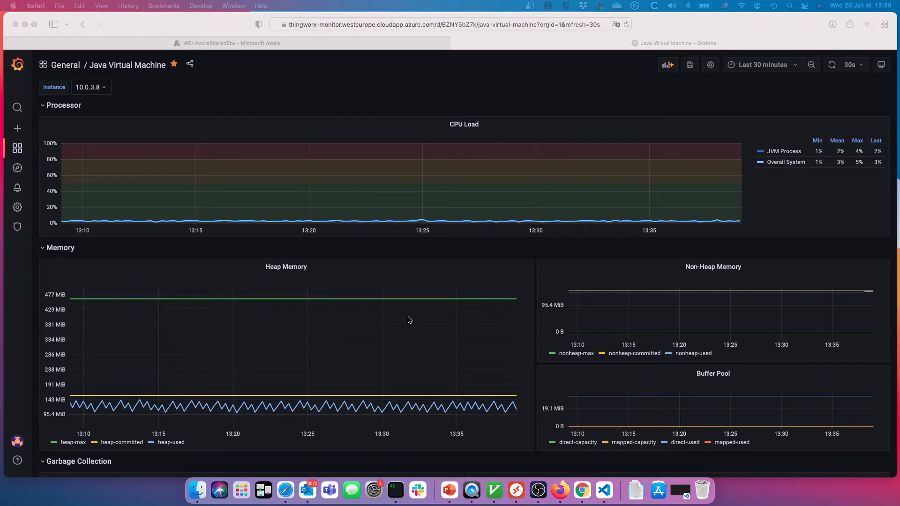
scroll("down", 3)
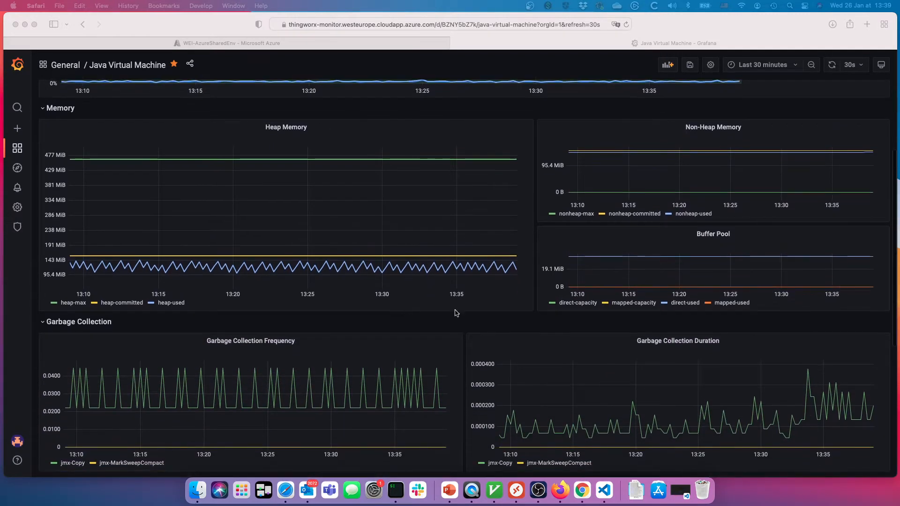
scroll("down", 3)
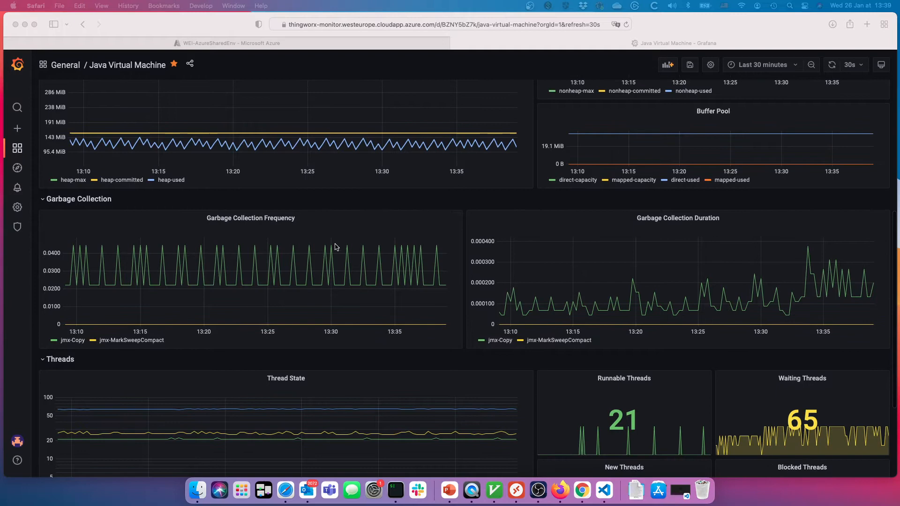
scroll("down", 3)
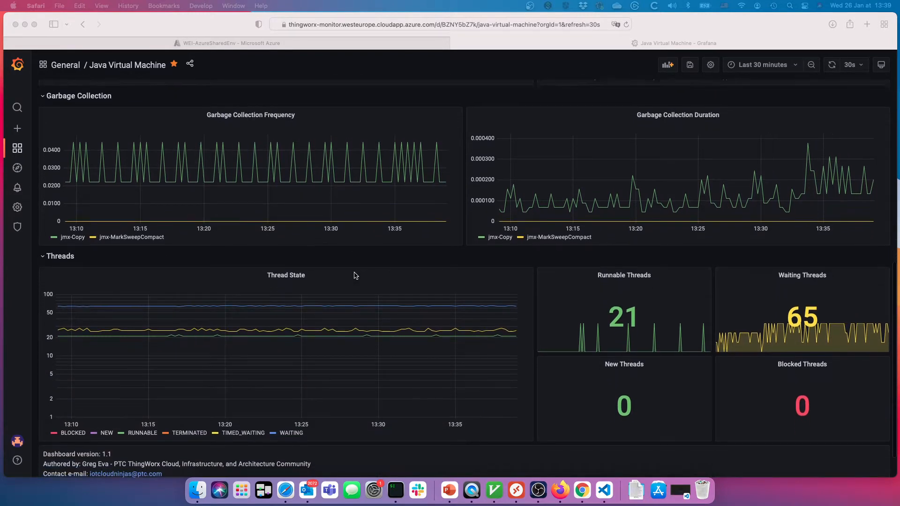
scroll("up", 3)
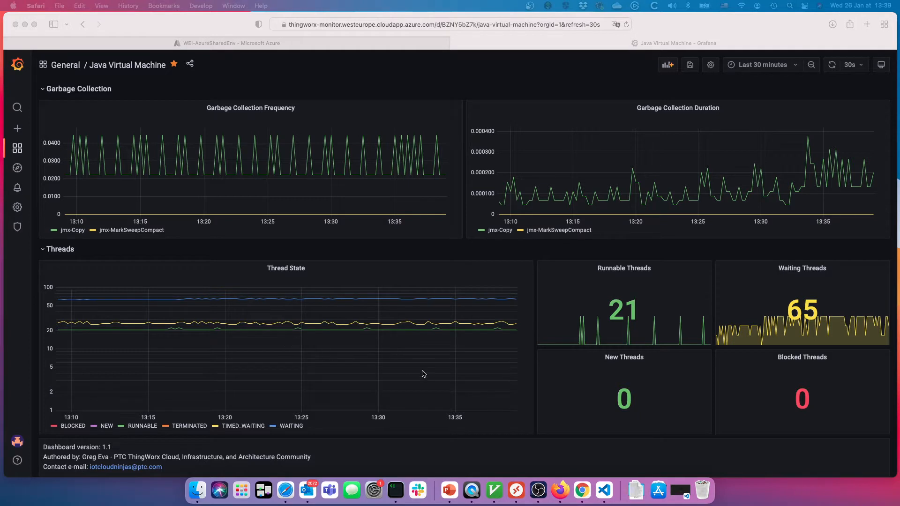
mouse_move(608, 393)
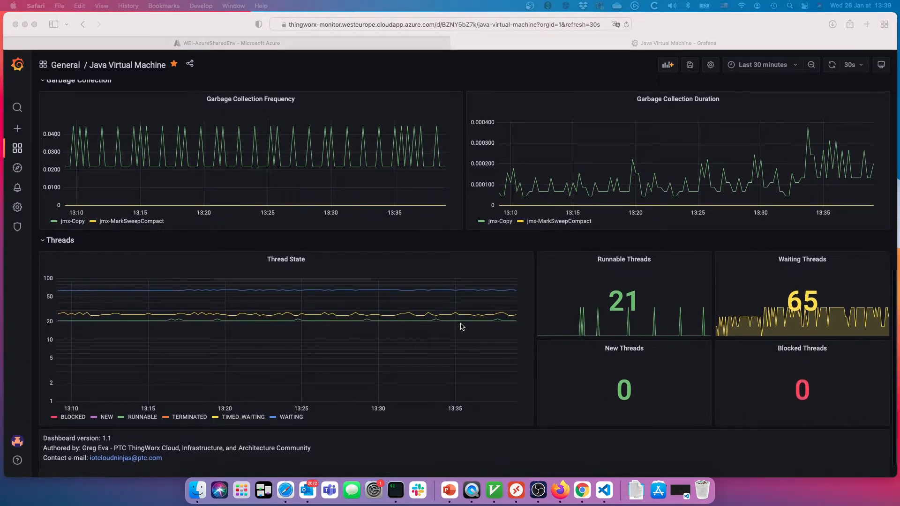
scroll("up", 3)
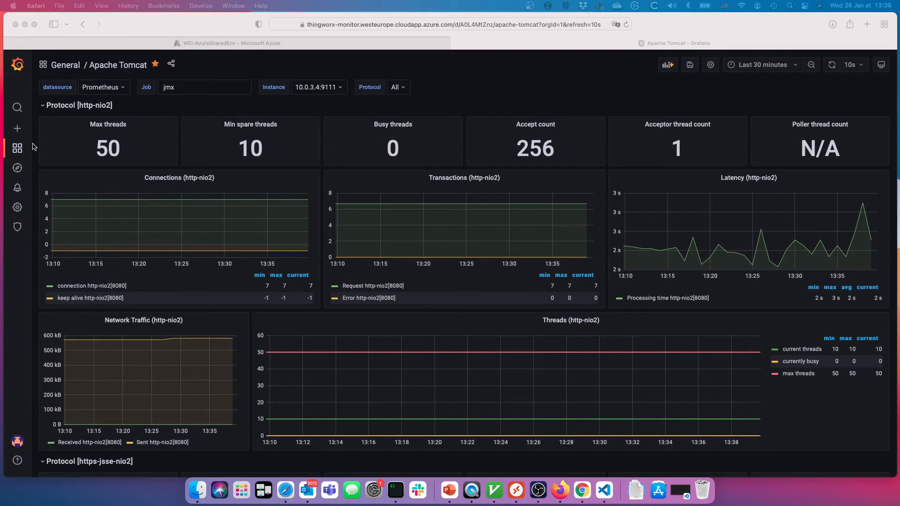
mouse_move(611, 90)
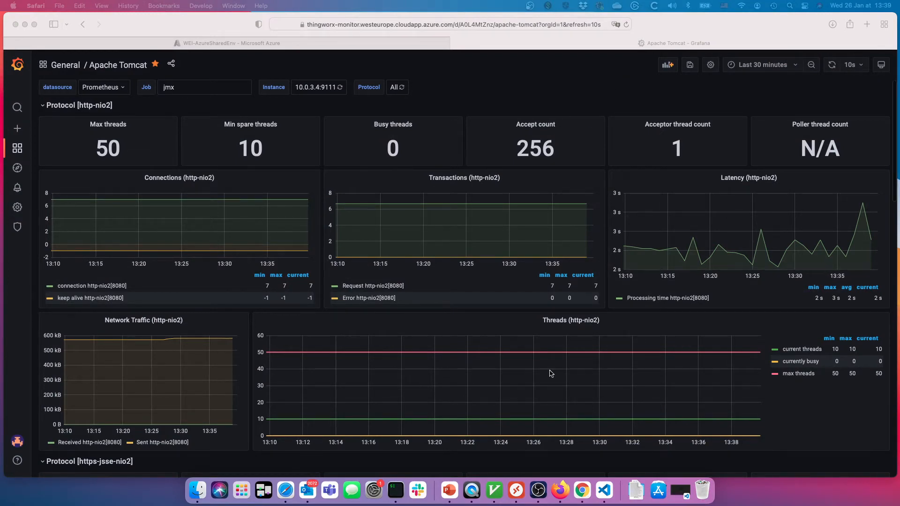
Scroll through the https-jsse-nio2 protocol and servlet panels further down the dashboard
scroll("down", 3)
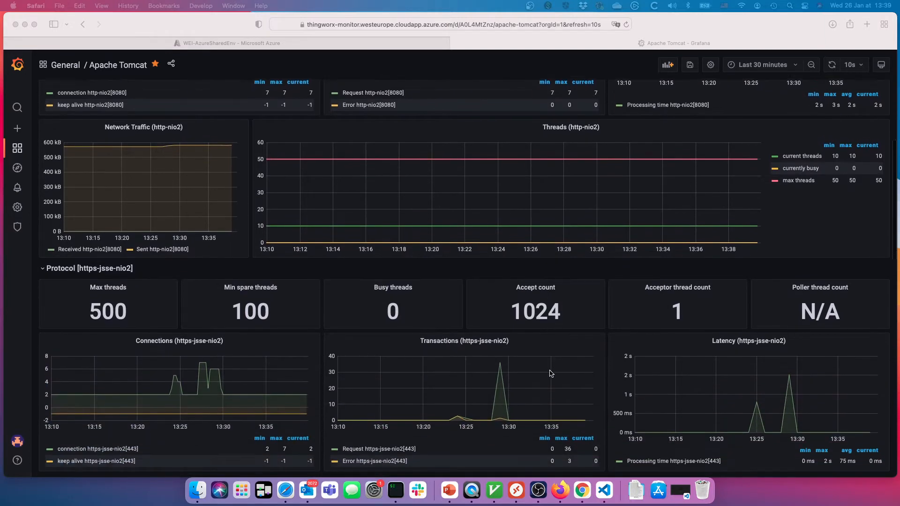
scroll("down", 3)
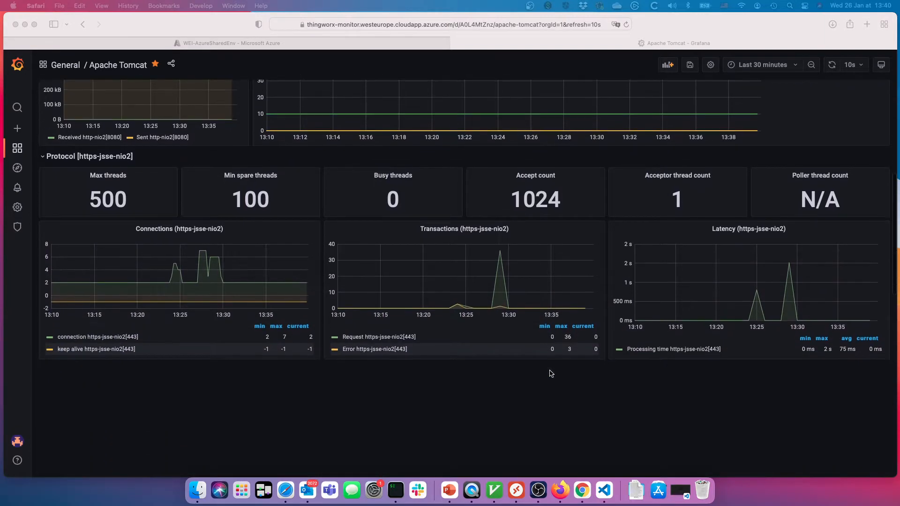
scroll("down", 3)
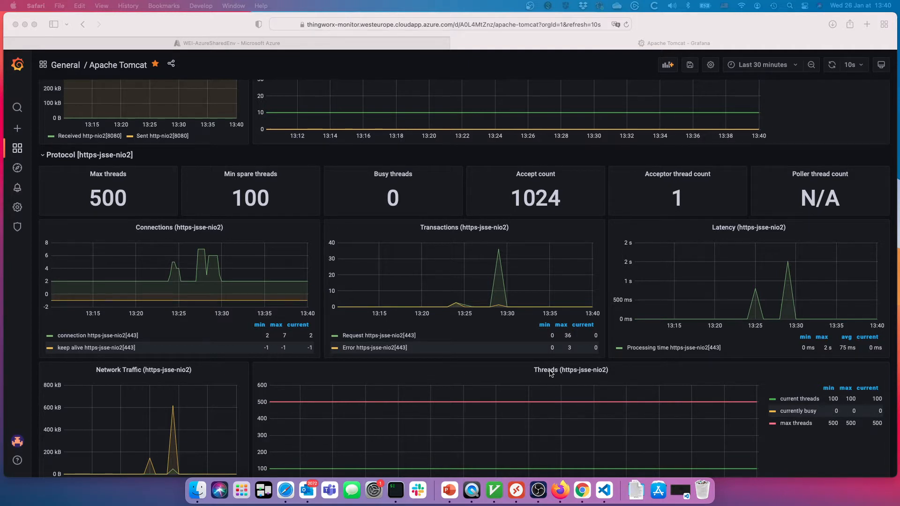
mouse_move(539, 420)
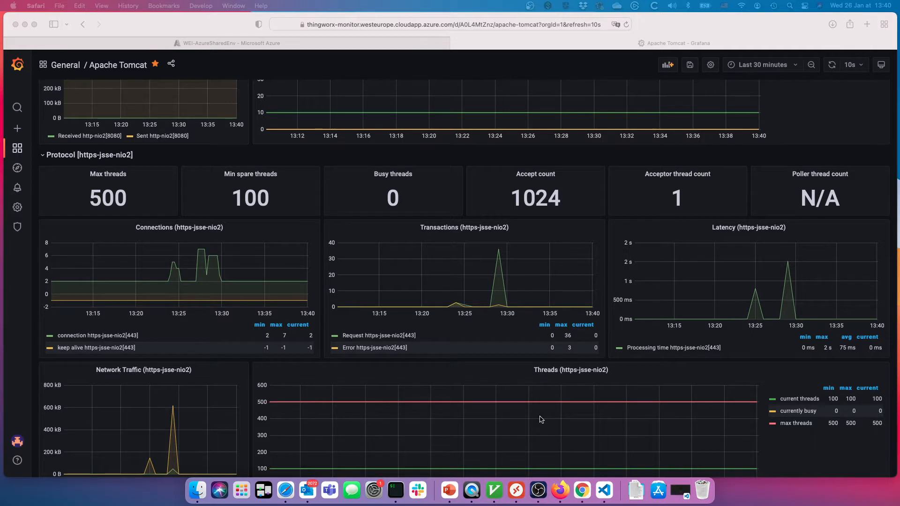
scroll("down", 3)
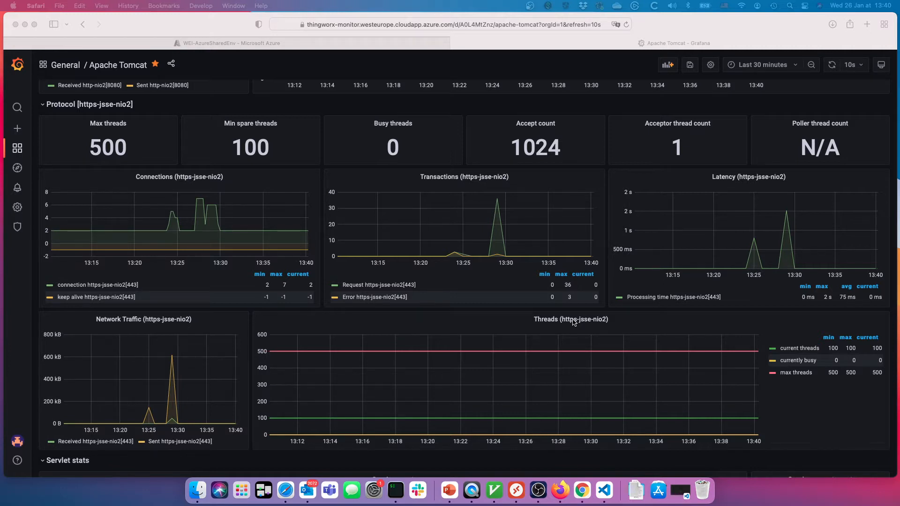
mouse_move(570, 358)
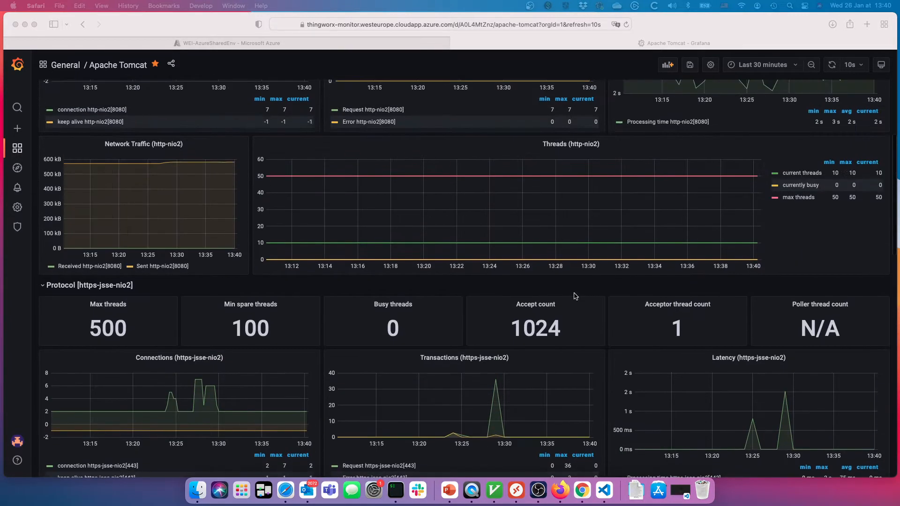
scroll("up", 3)
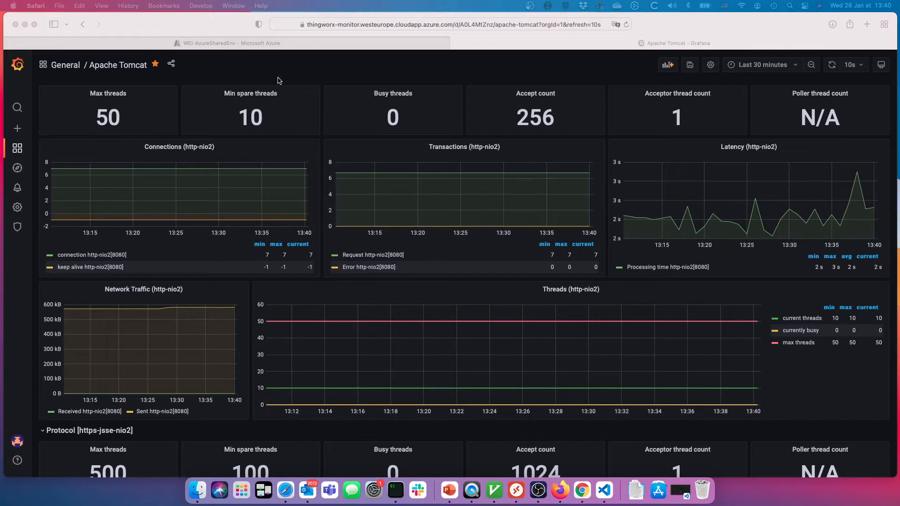
mouse_move(350, 58)
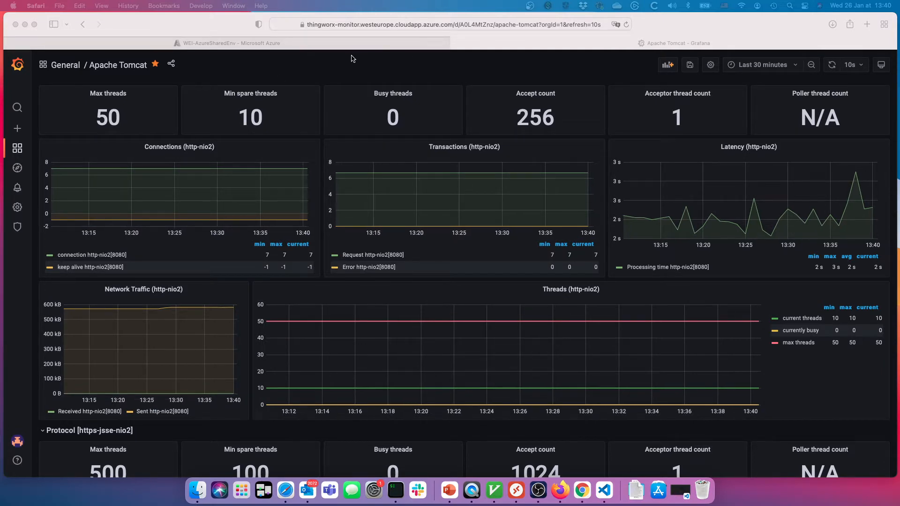
scroll("down", 3)
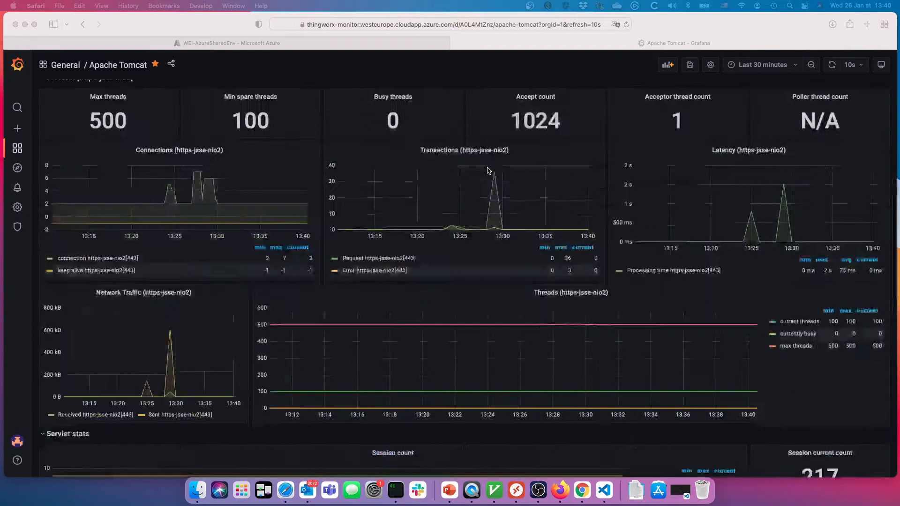
scroll("down", 3)
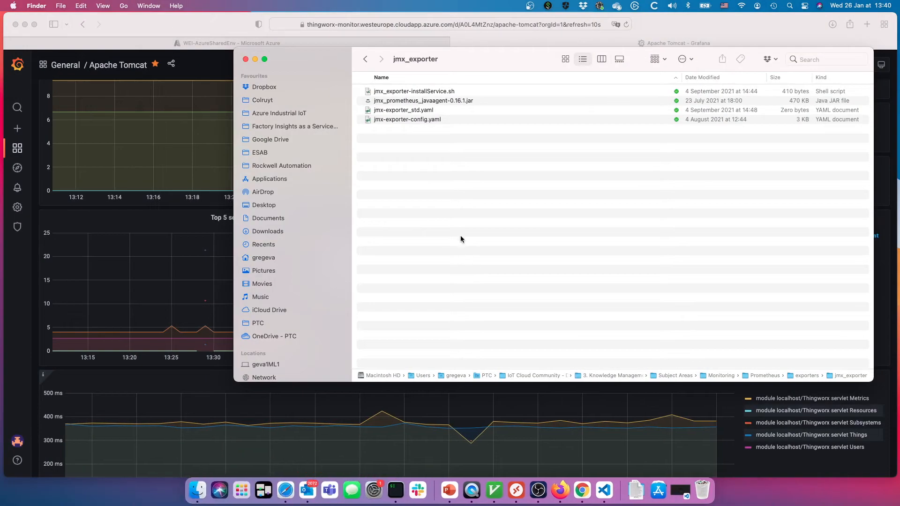
Select jmx-exporter_std.yaml, then jmx_prometheus_javaagent-0.16.1.jar in the jmx_exporter folder
left_click(403, 110)
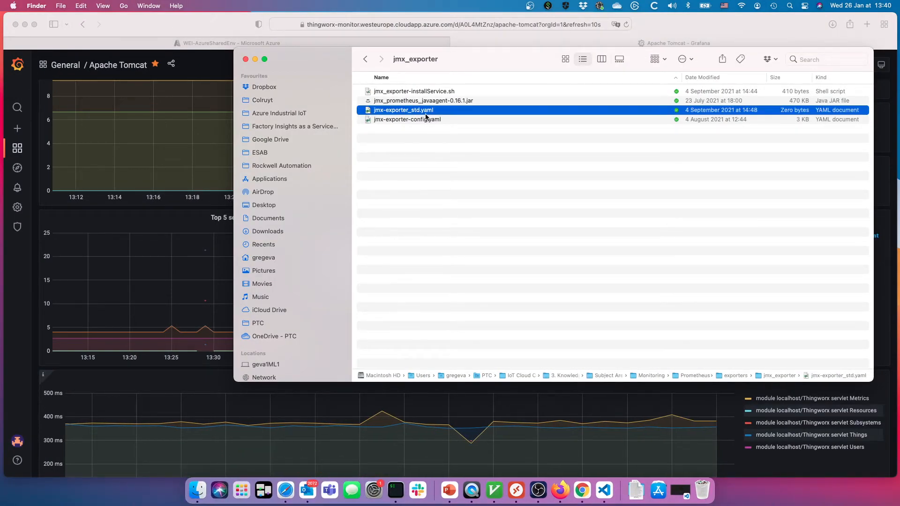
left_click(423, 101)
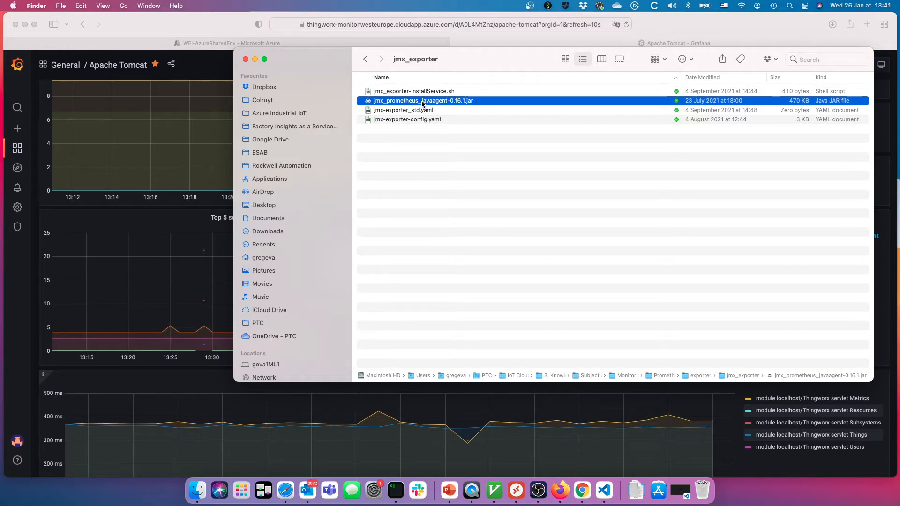
mouse_move(449, 130)
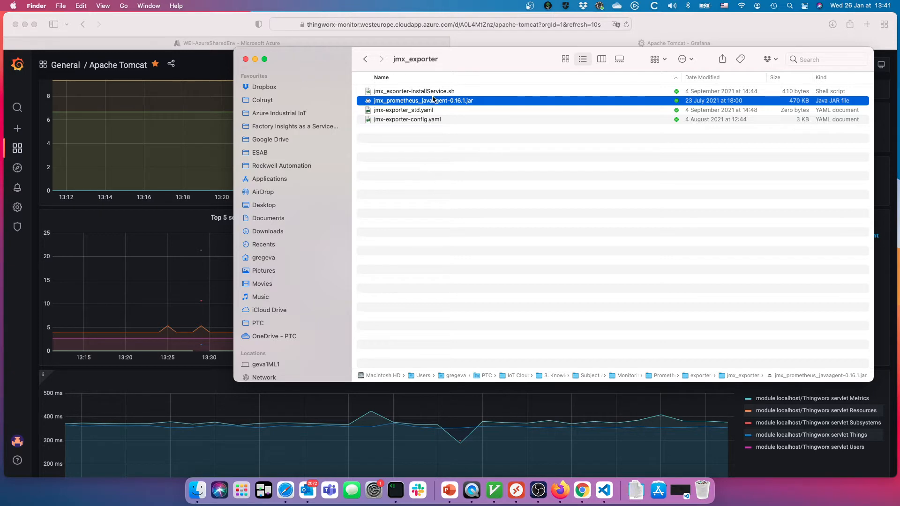
mouse_move(444, 270)
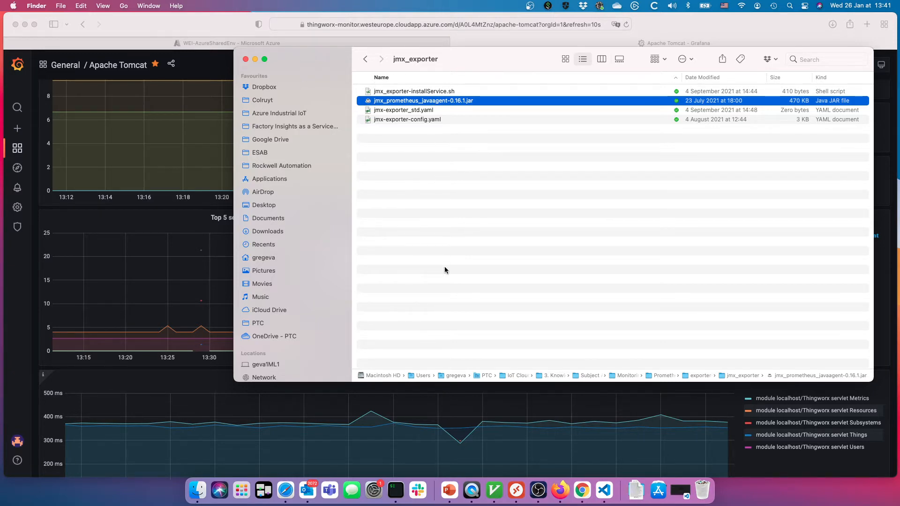
In iTerm2 tab 2, SSH as azureuser into the loadsimulator01 ThingWorx host with port forwards
left_click(394, 490)
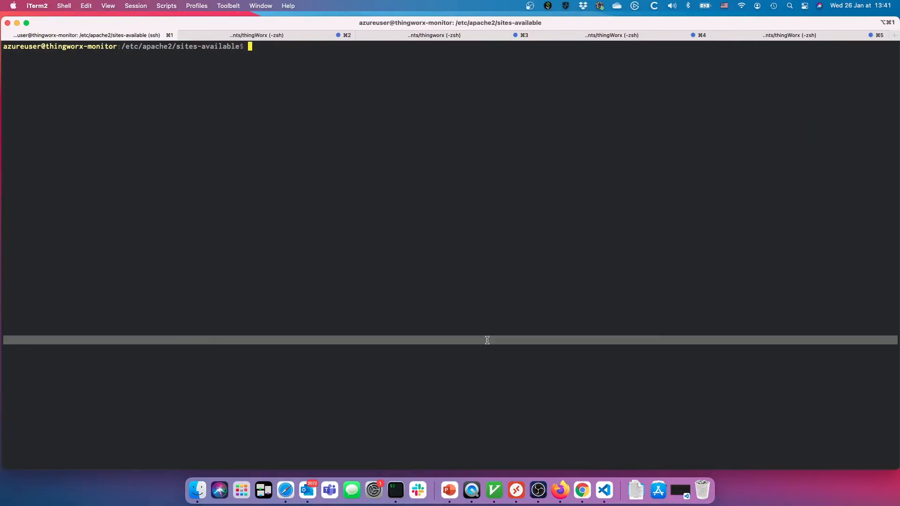
left_click(258, 35)
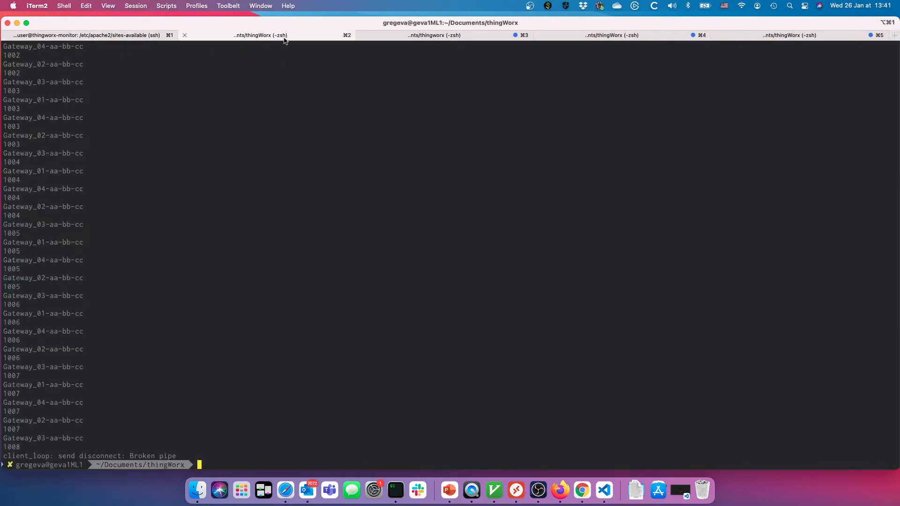
type("ssh -i gatewaysimulator-vm_key.pem azureuser@loadsimulator01.westeurope.cloudapp.azure.com")
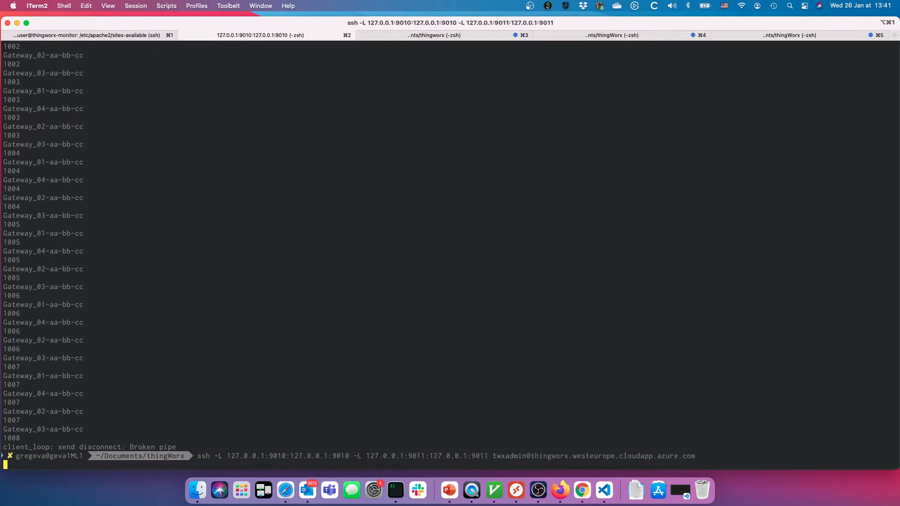
key("Return")
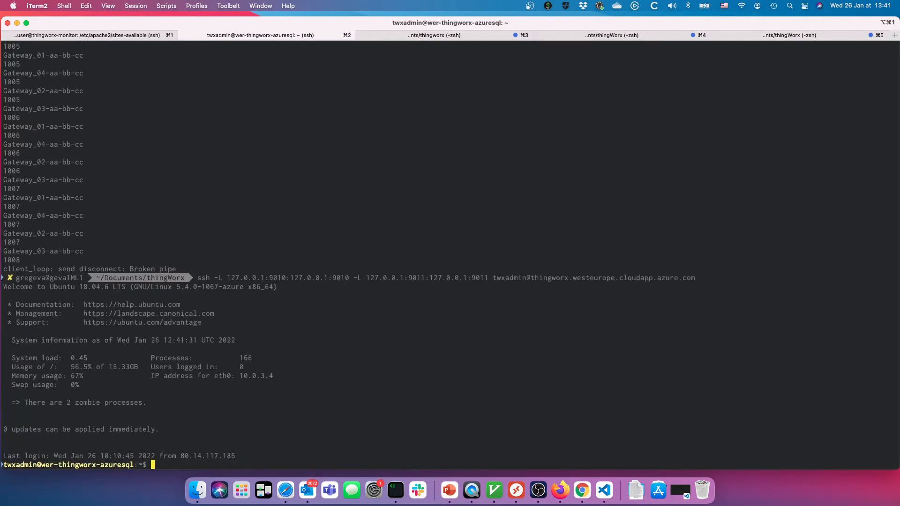
Open /etc/systemd/system/tomcat9.0.service in sudo vi to view the javaagent line
type("sudo vi /etc/system")
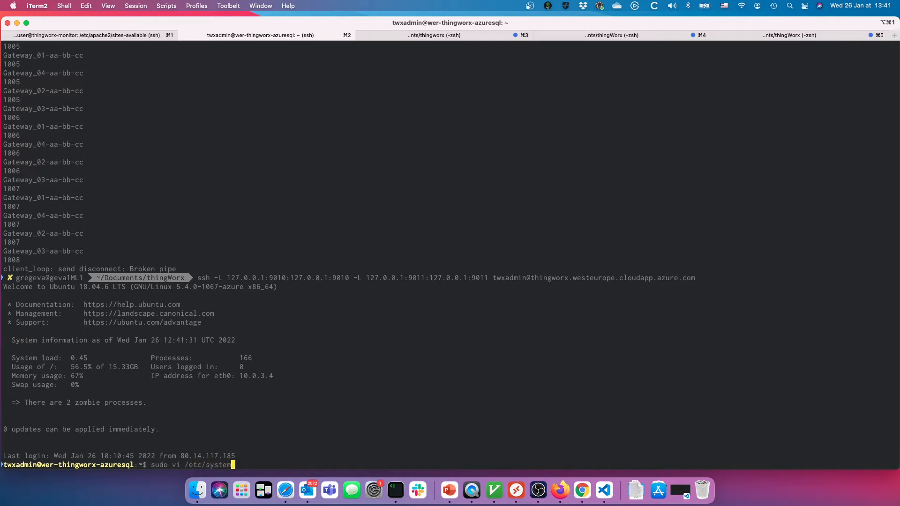
type("d/system/")
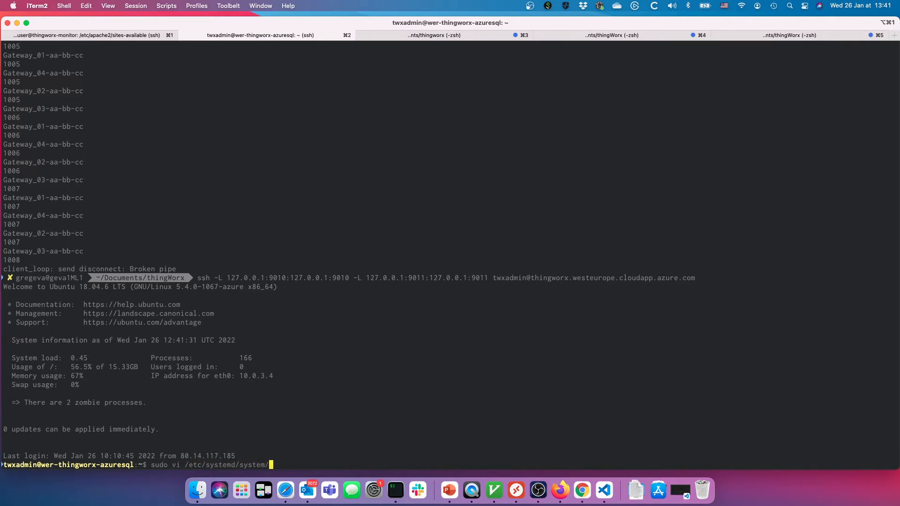
type("tom")
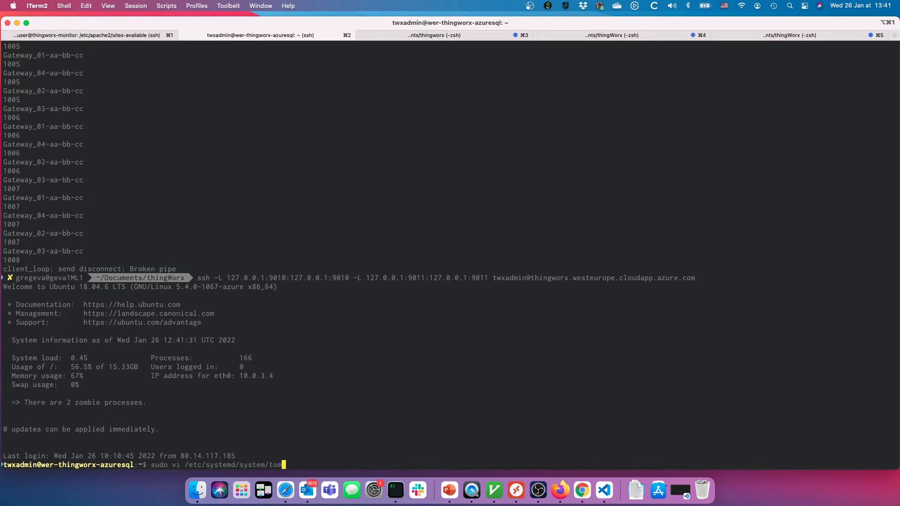
type("cat9.0.service")
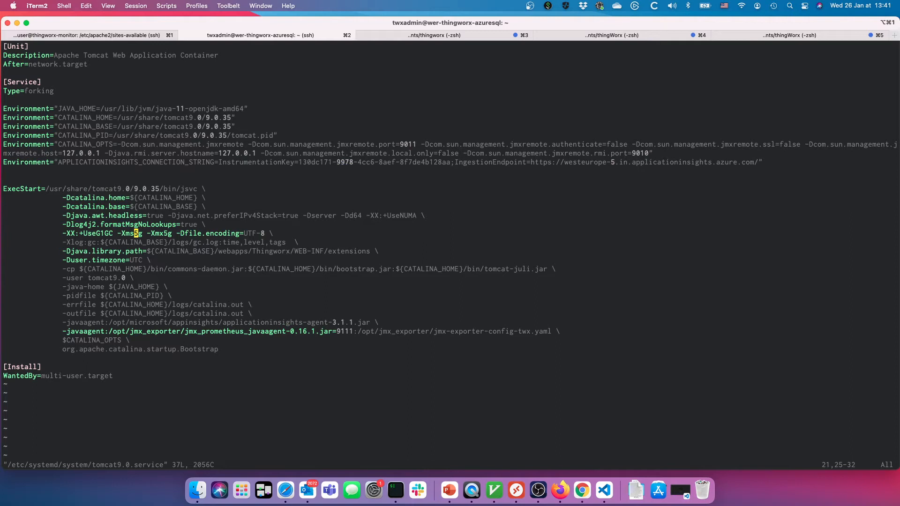
mouse_move(167, 158)
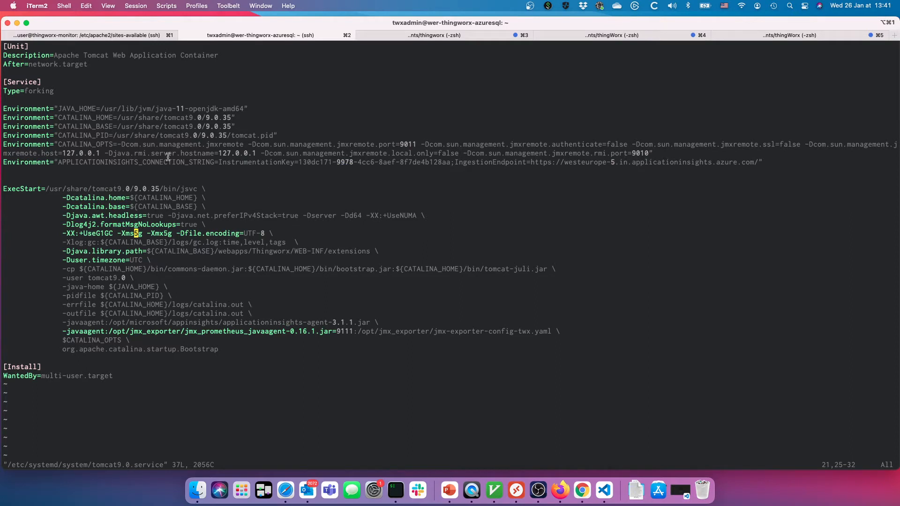
mouse_move(228, 142)
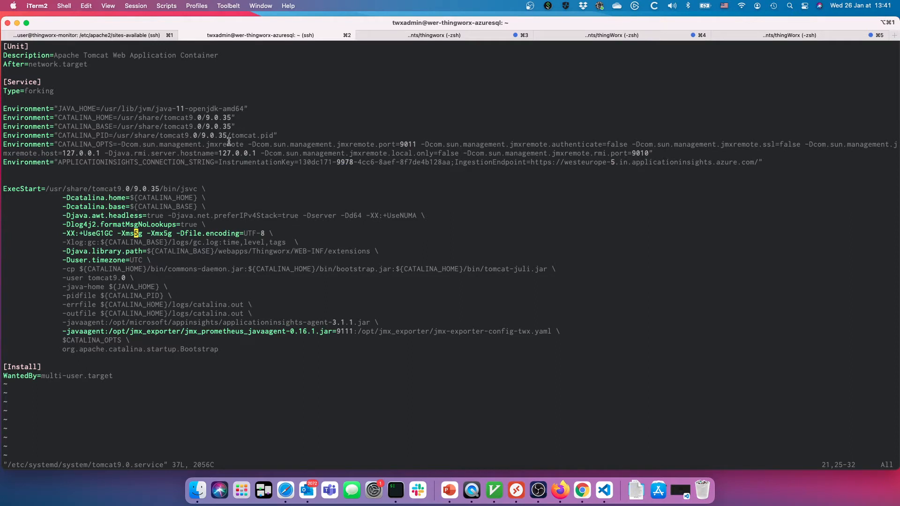
mouse_move(372, 140)
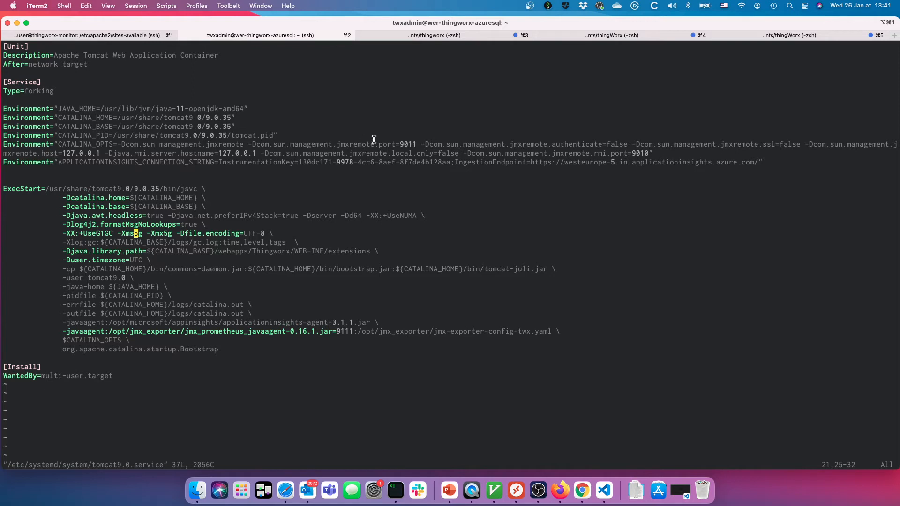
mouse_move(588, 142)
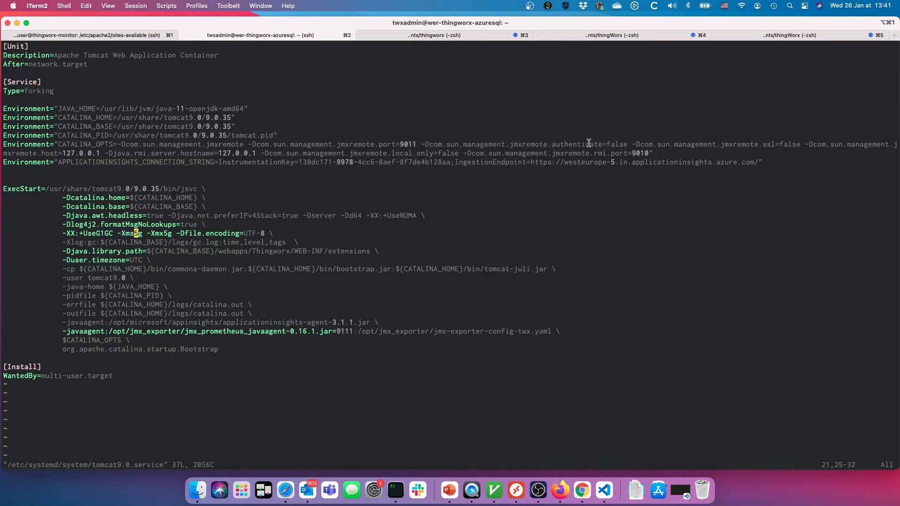
mouse_move(145, 272)
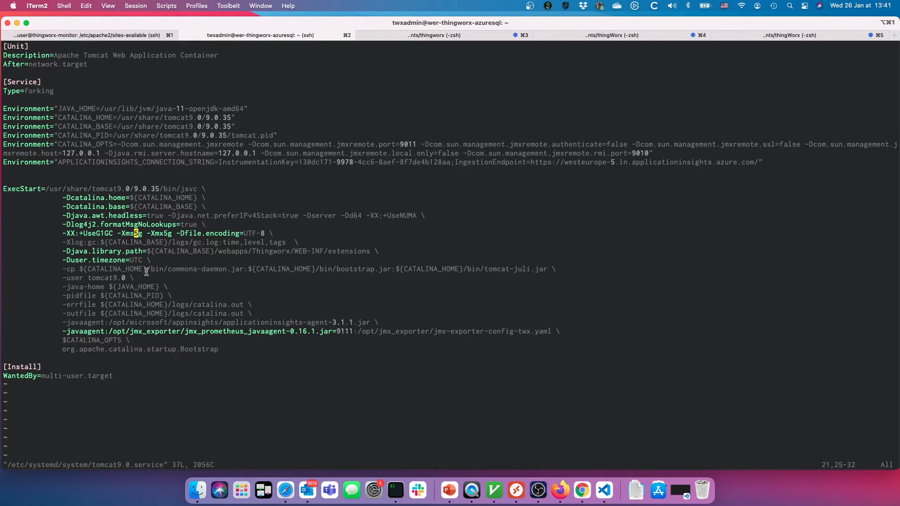
mouse_move(82, 294)
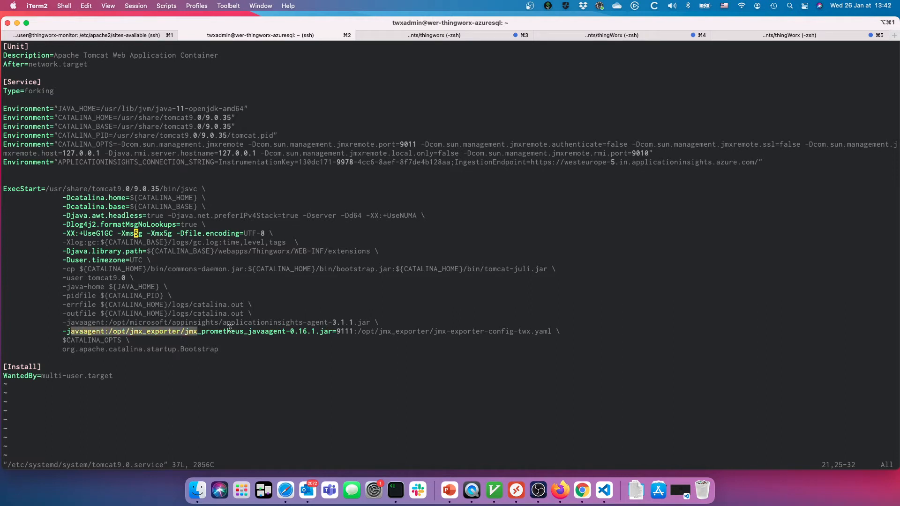
mouse_move(375, 331)
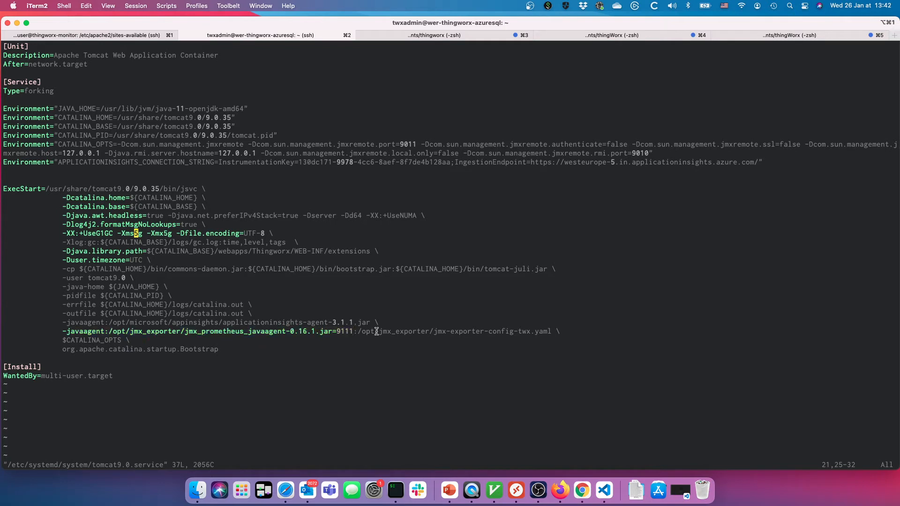
mouse_move(138, 332)
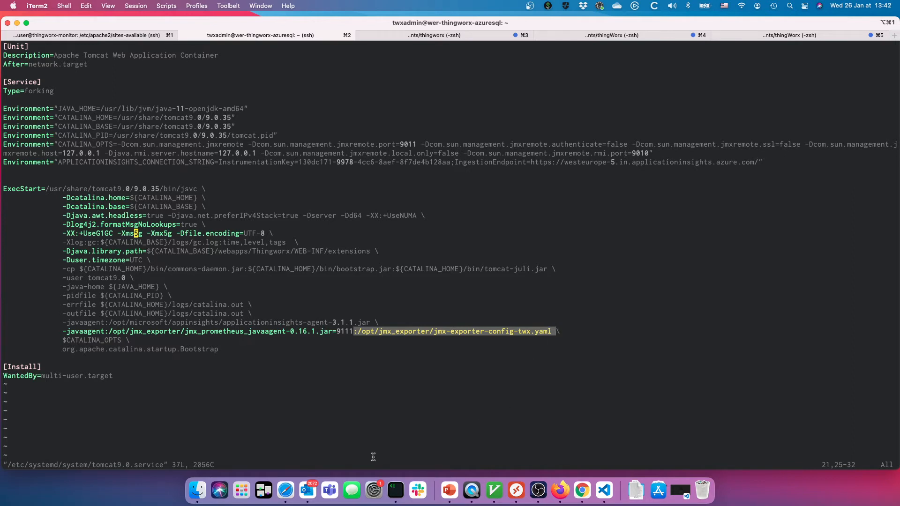
mouse_move(194, 489)
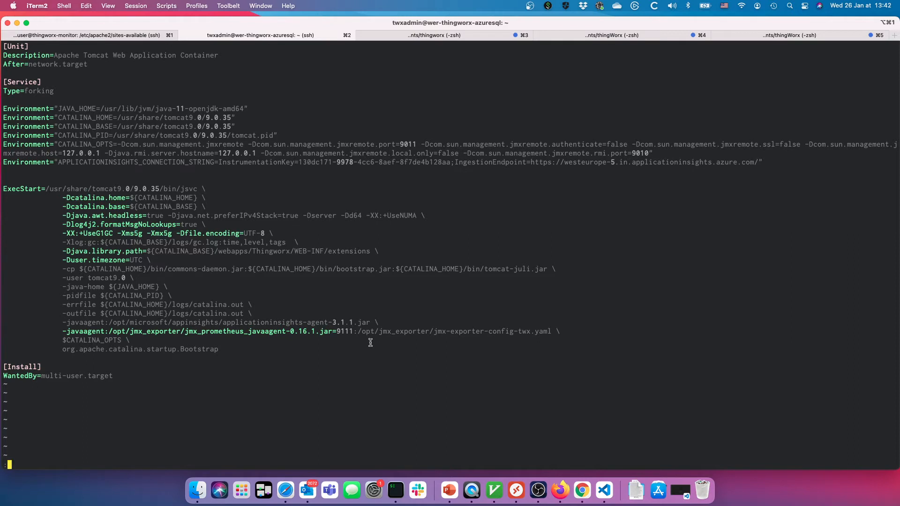
mouse_move(192, 326)
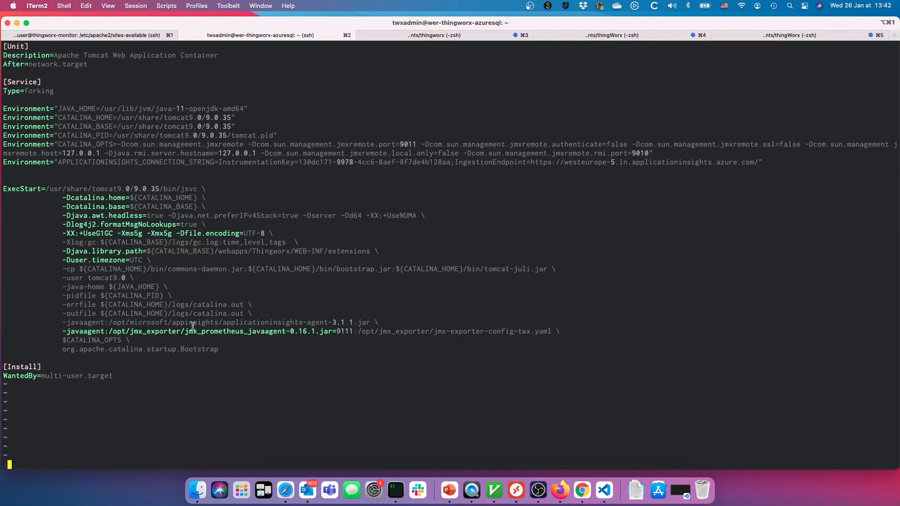
mouse_move(229, 473)
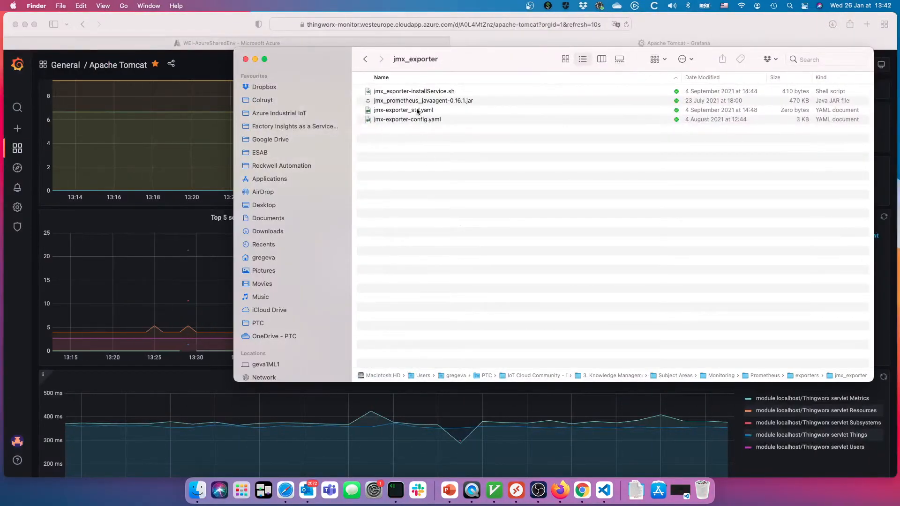
Open jmx_exporter-installService.sh with Visual Studio Code from its Finder context menu
left_click(413, 91)
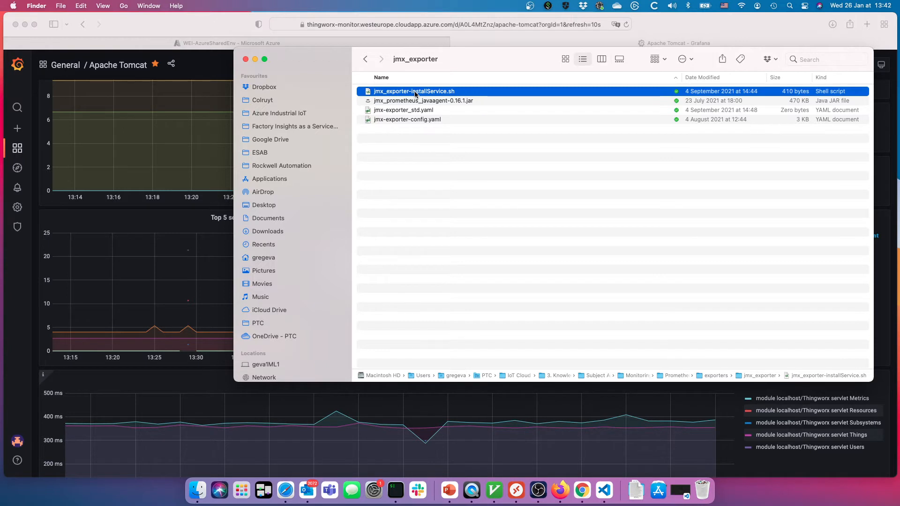
right_click(413, 91)
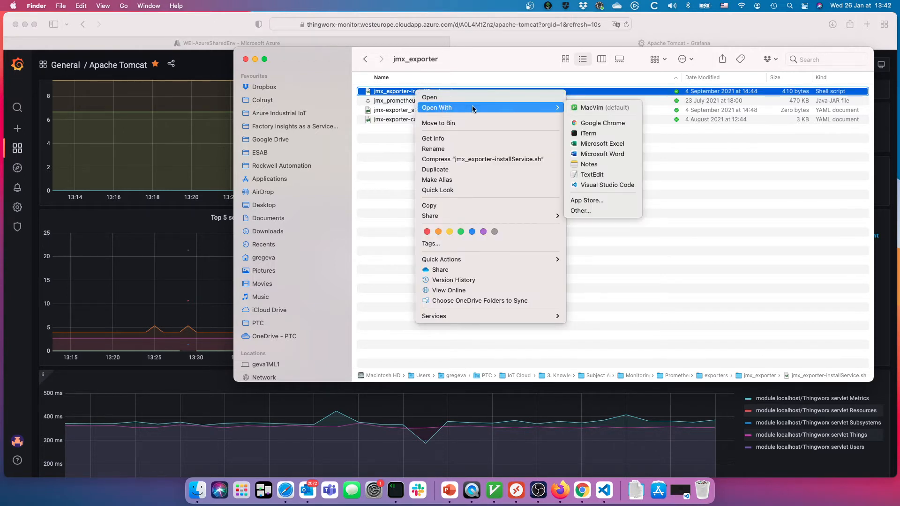
mouse_move(629, 192)
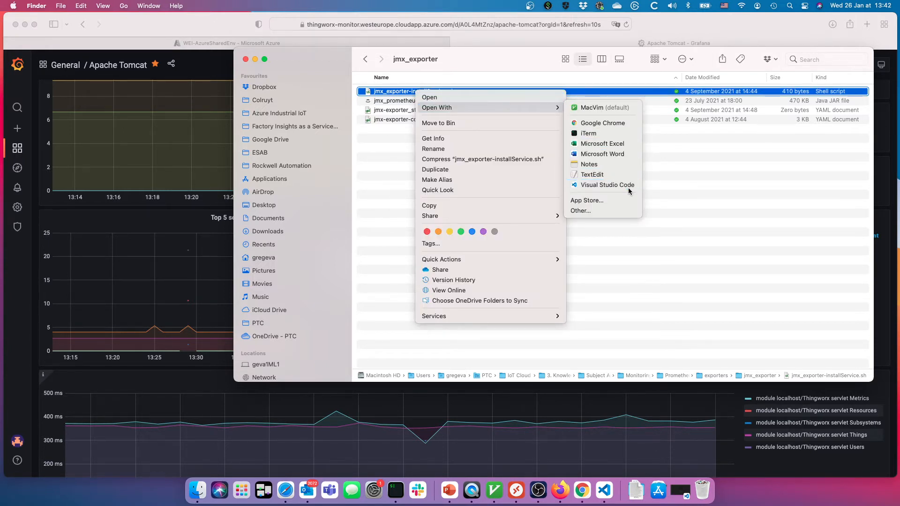
left_click(606, 185)
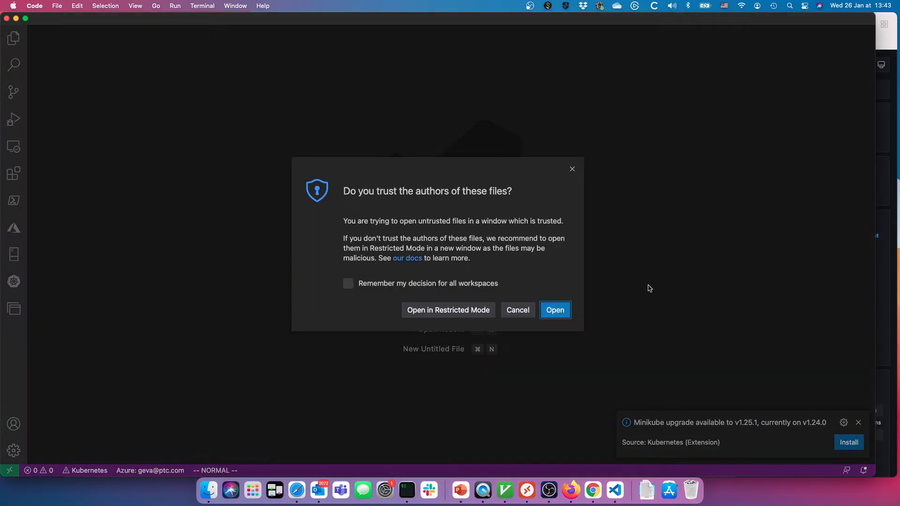
Read through jmx_exporter-installService.sh's systemd unit and systemctl commands, then close its tab
left_click(554, 310)
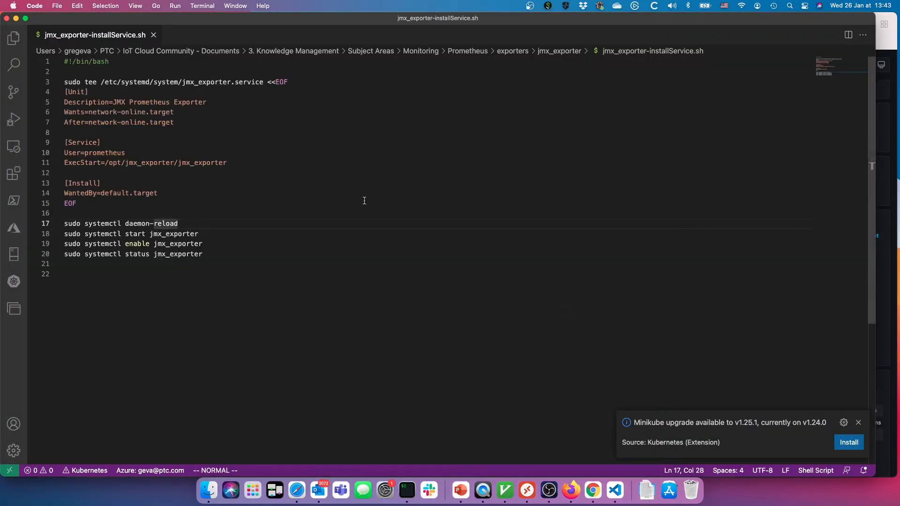
left_click(206, 102)
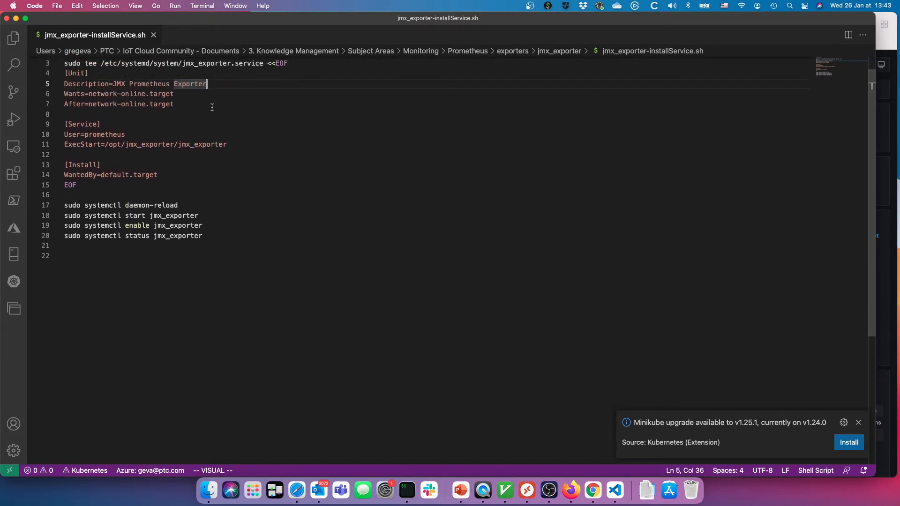
scroll("down", 3)
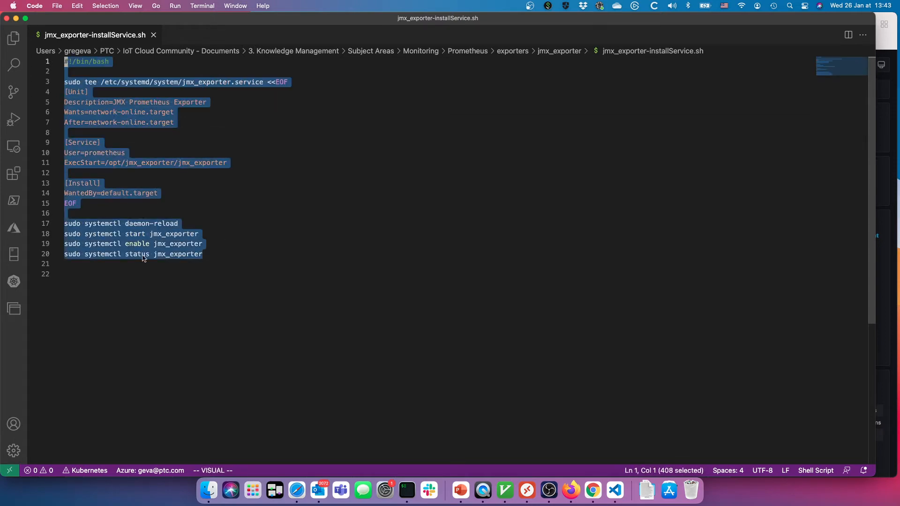
left_click(153, 35)
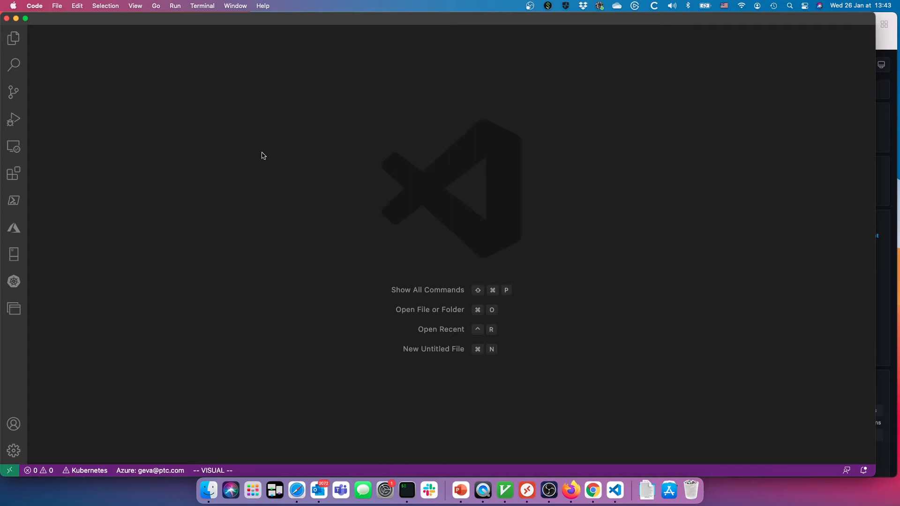
mouse_move(463, 197)
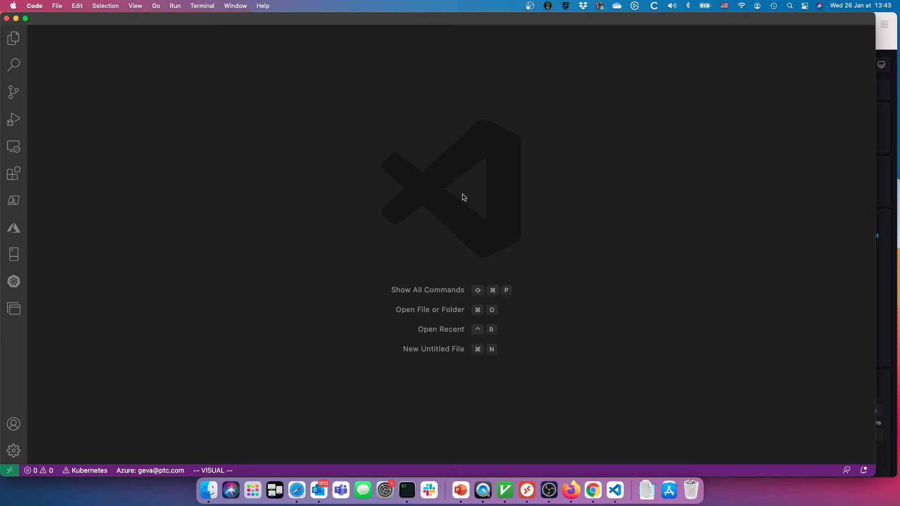
Open jmx-exporter_std.yaml with Visual Studio Code from the jmx_exporter Finder window
left_click(208, 491)
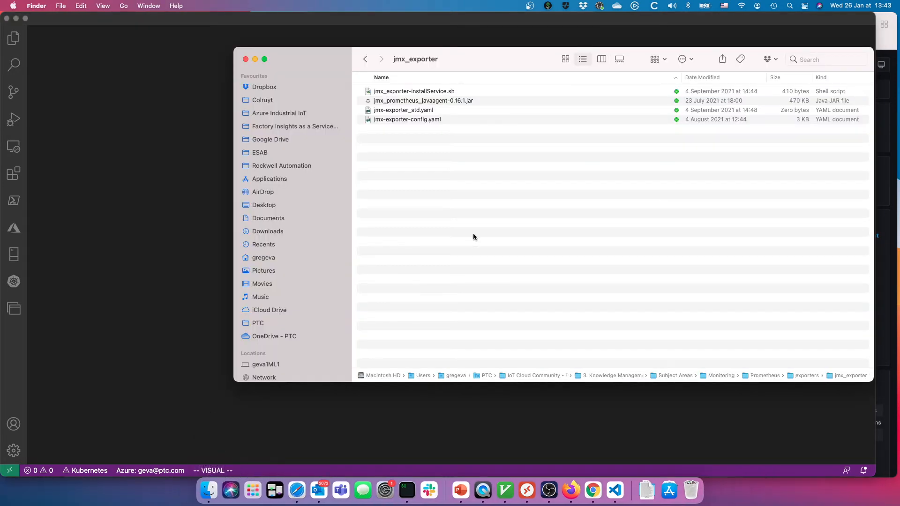
left_click(413, 90)
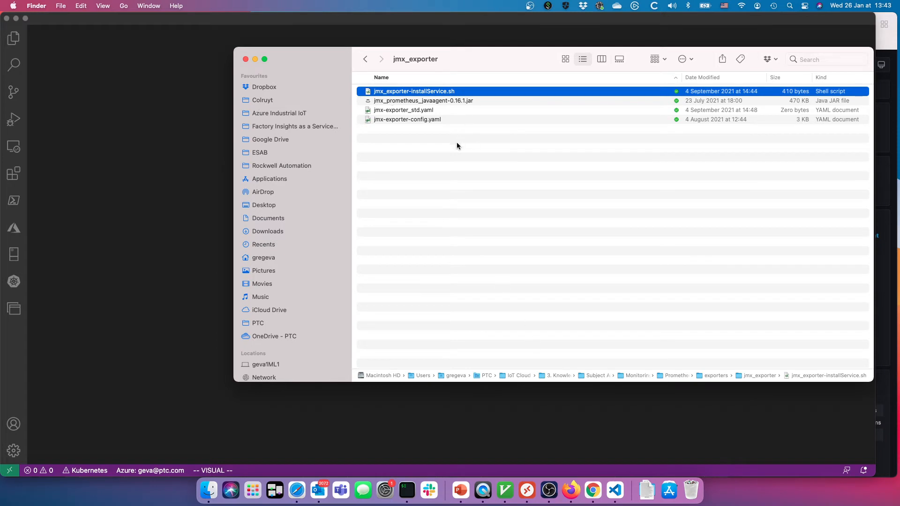
left_click(473, 235)
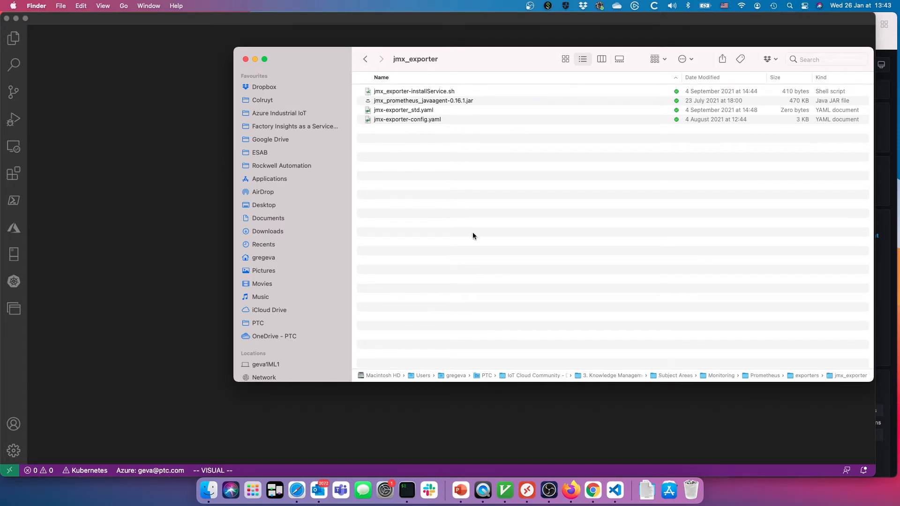
mouse_move(409, 110)
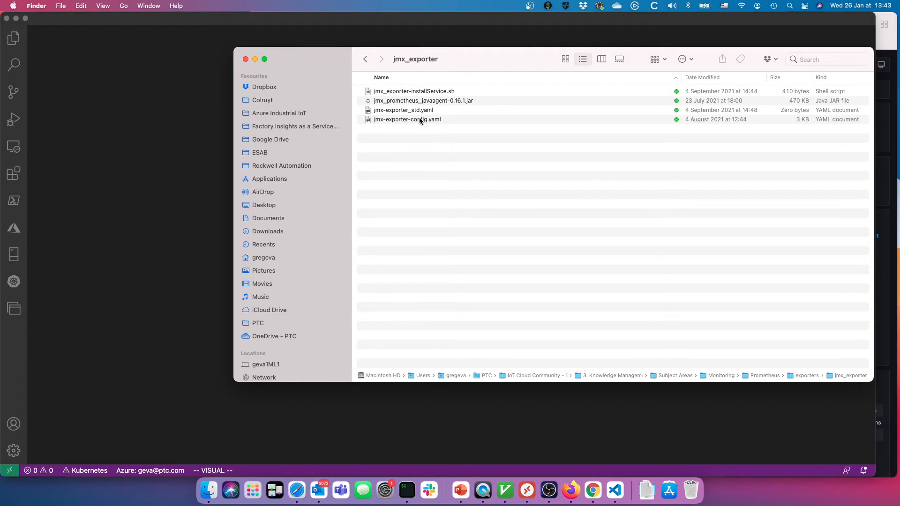
right_click(403, 109)
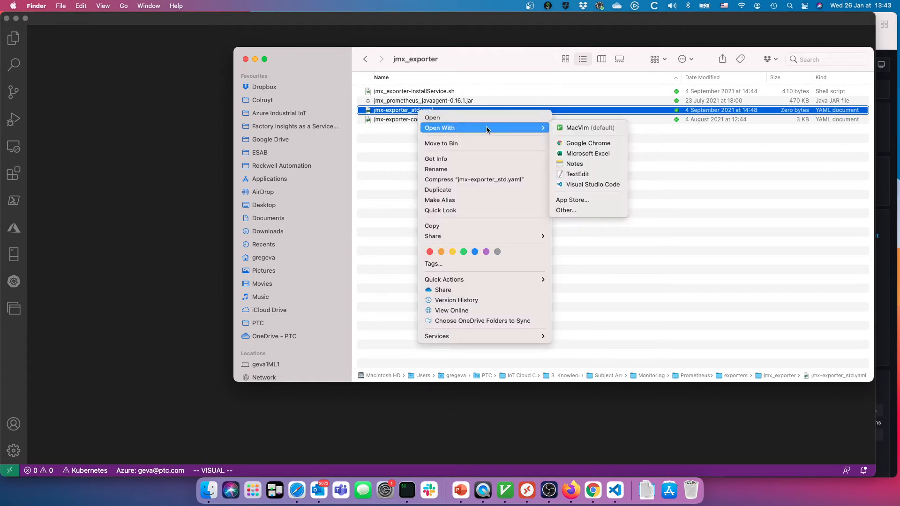
left_click(592, 184)
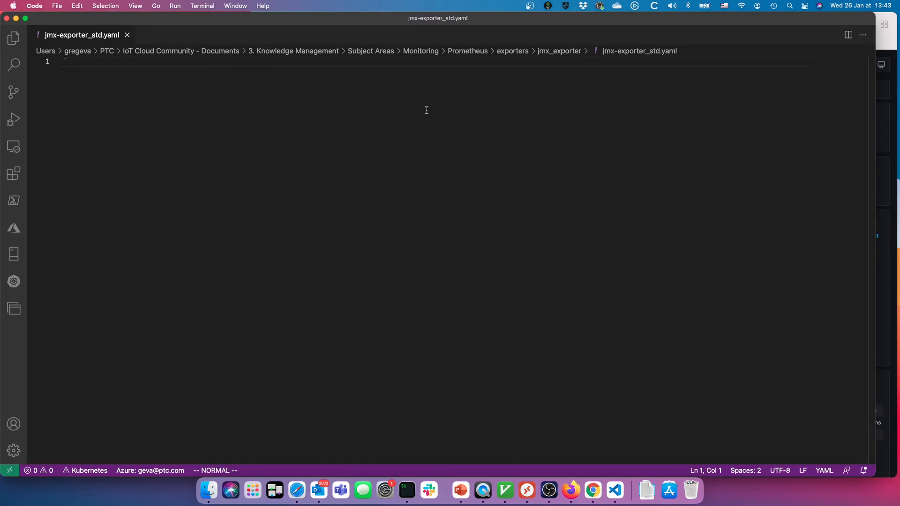
left_click(639, 51)
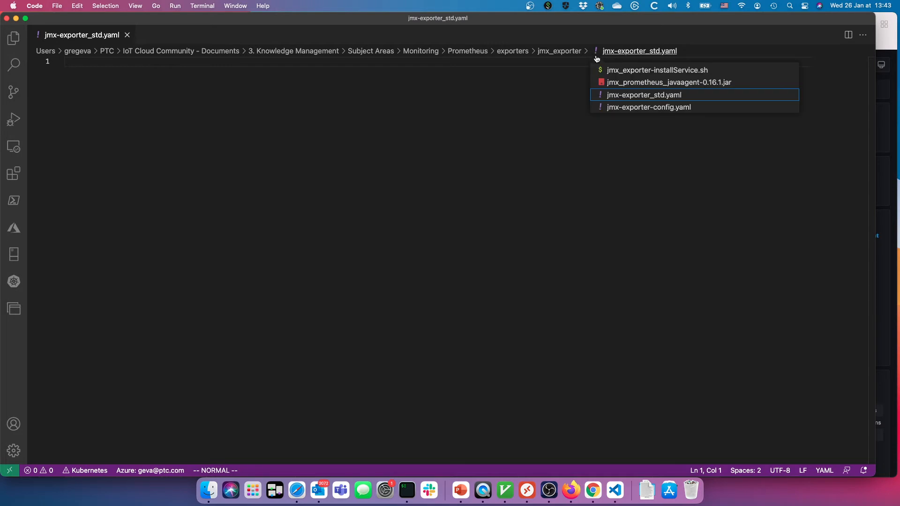
left_click(648, 107)
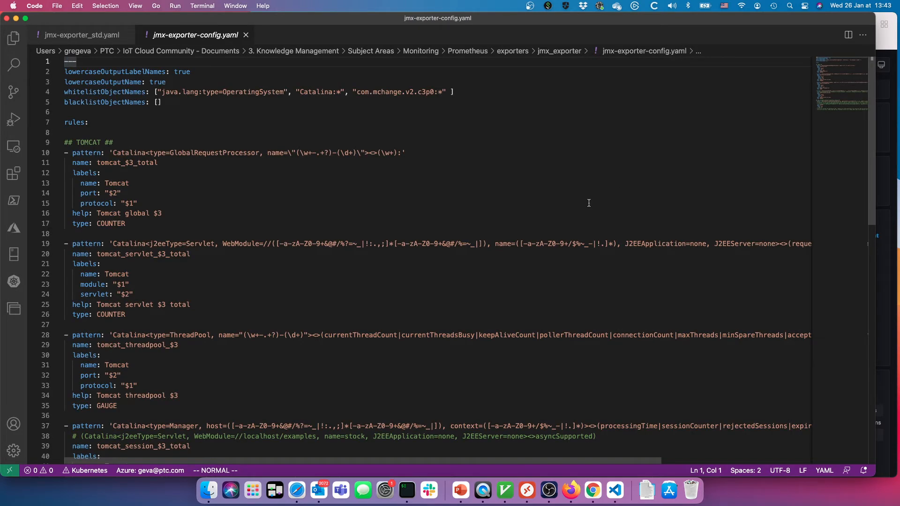
mouse_move(569, 195)
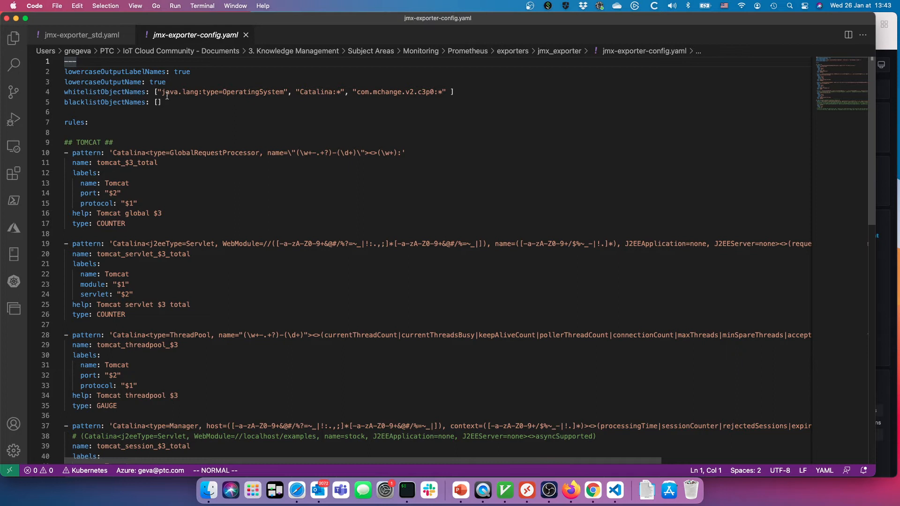
mouse_move(471, 99)
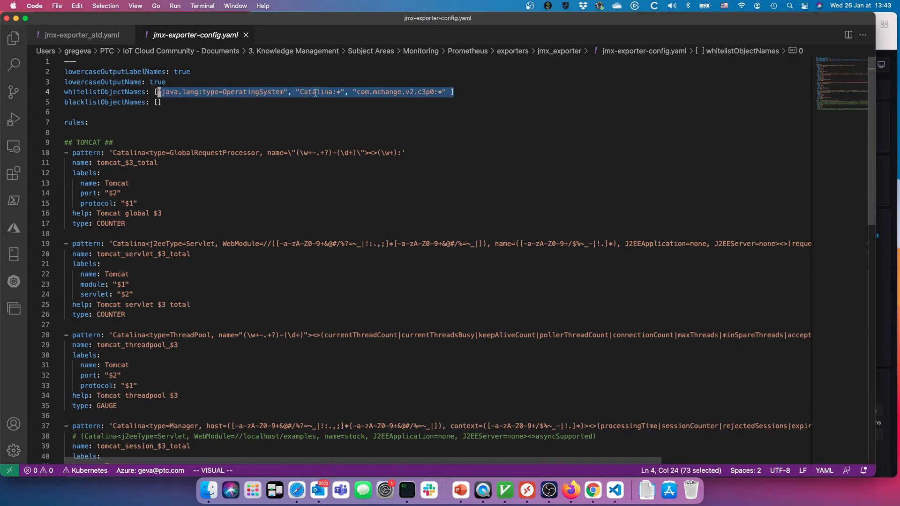
scroll("down", 3)
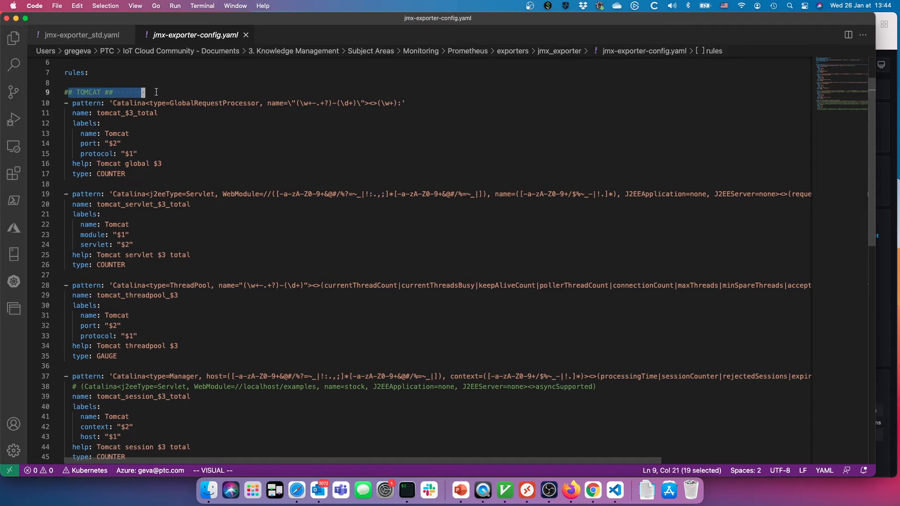
mouse_move(521, 282)
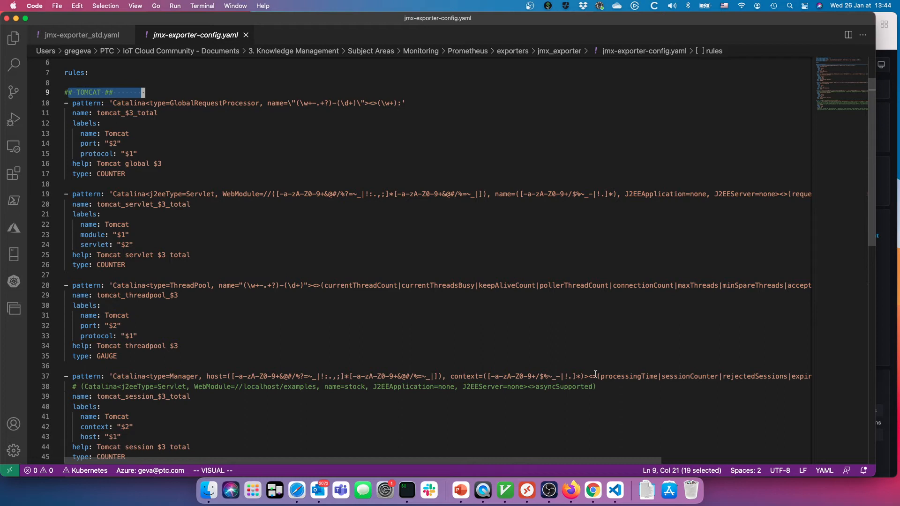
key("Escape")
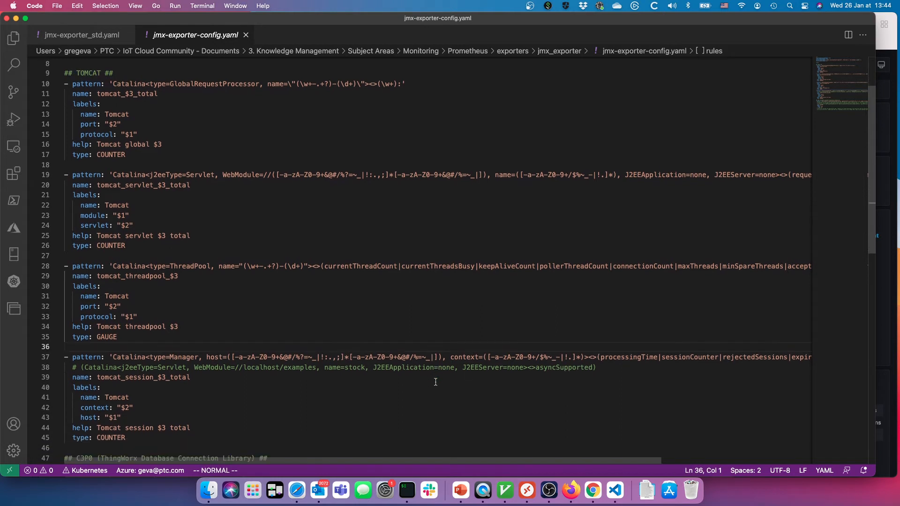
scroll("up", 3)
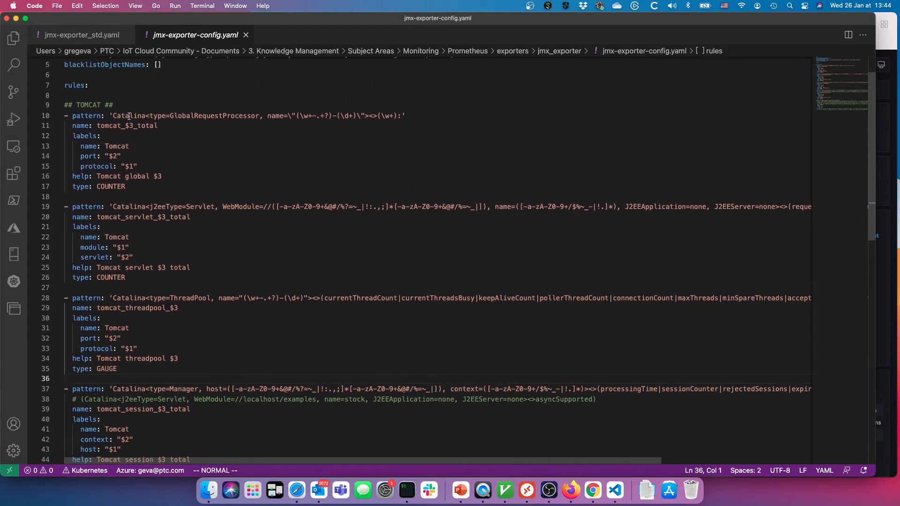
left_click_drag(125, 115, 289, 115)
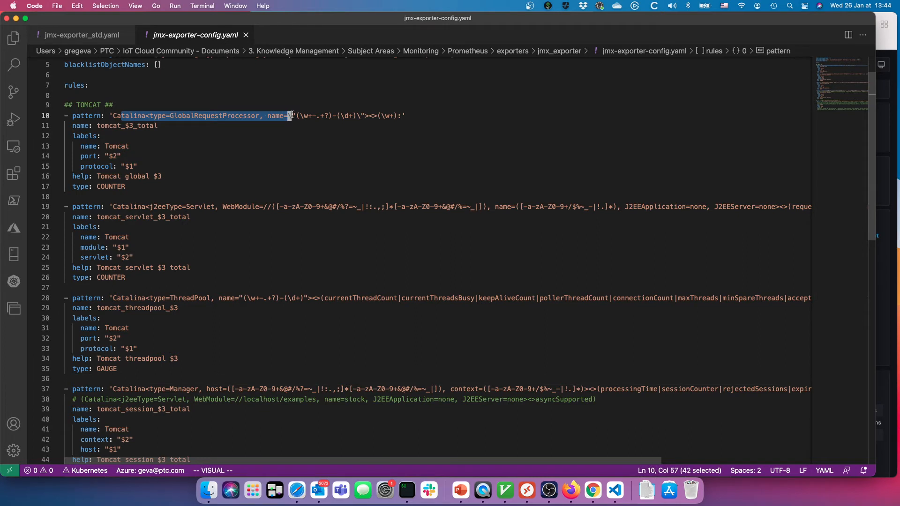
mouse_move(127, 206)
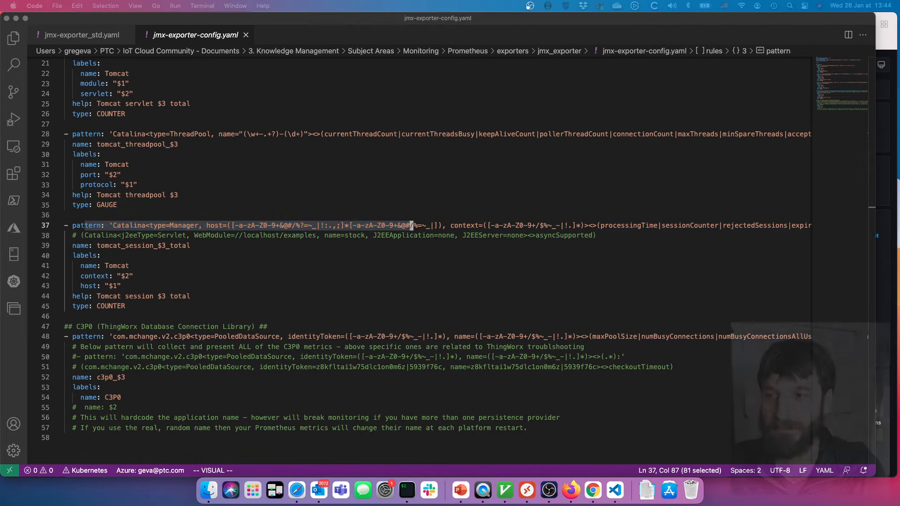
scroll("down", 3)
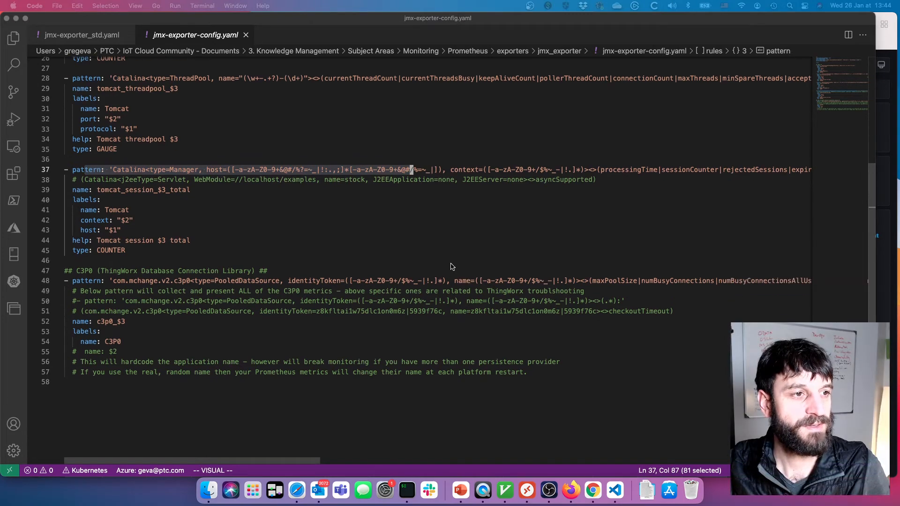
mouse_move(451, 171)
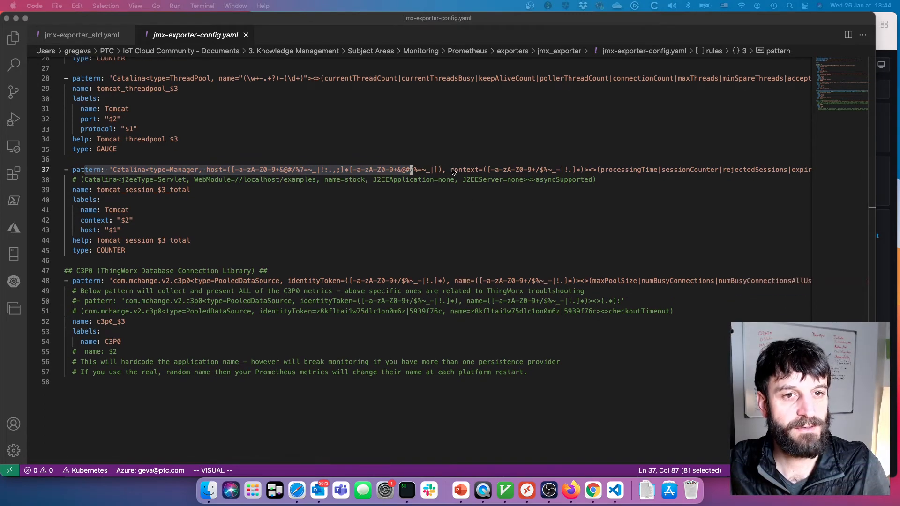
mouse_move(434, 173)
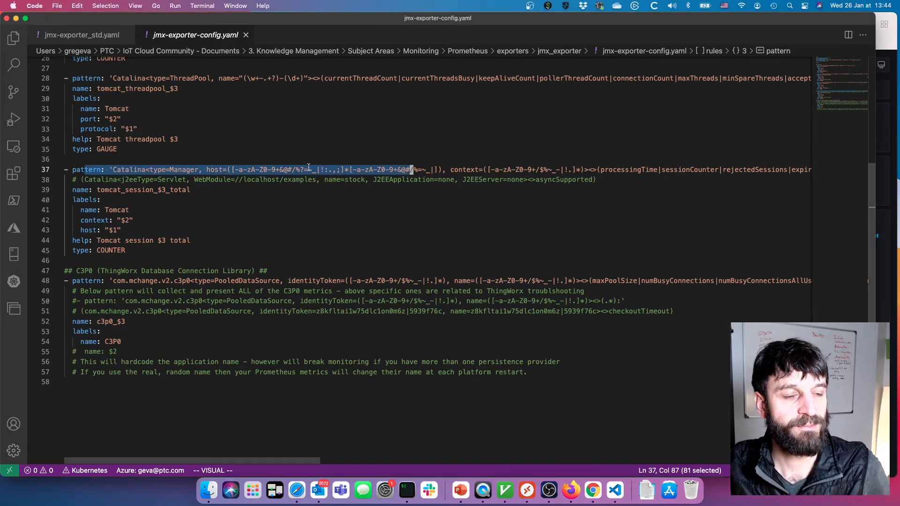
mouse_move(616, 172)
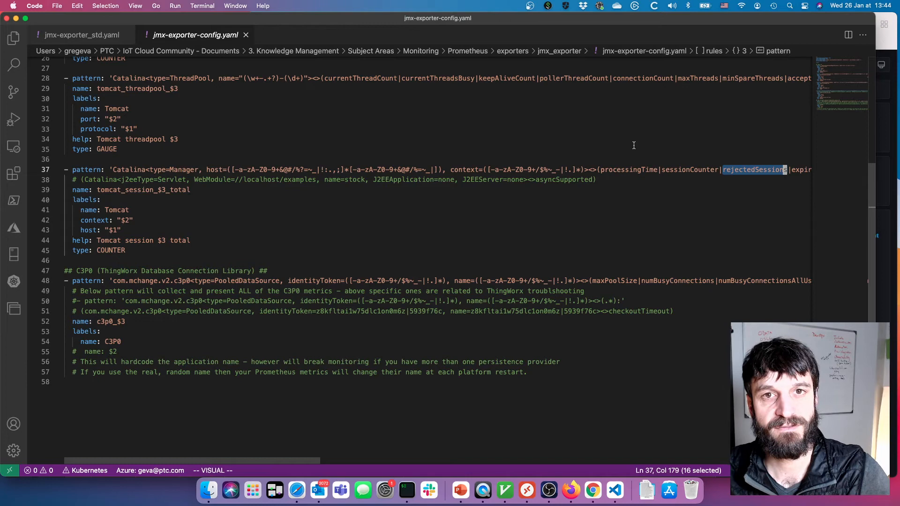
mouse_move(724, 204)
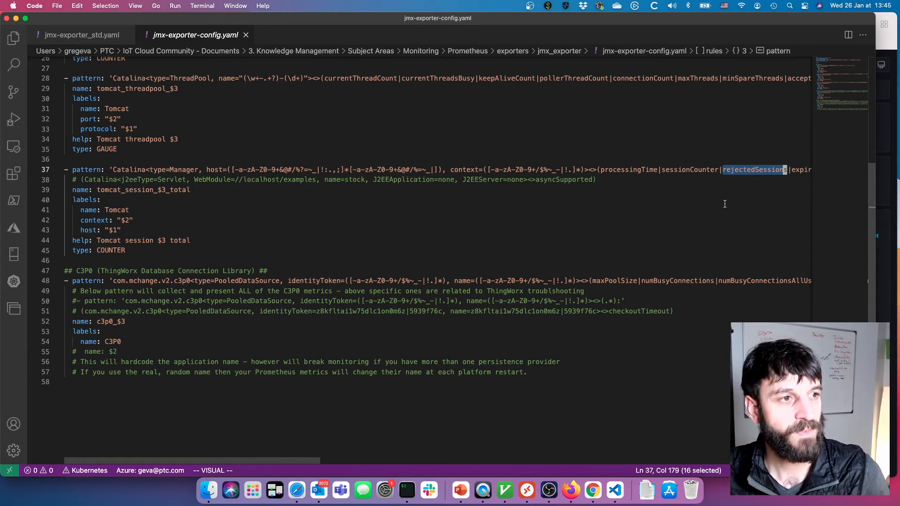
mouse_move(207, 240)
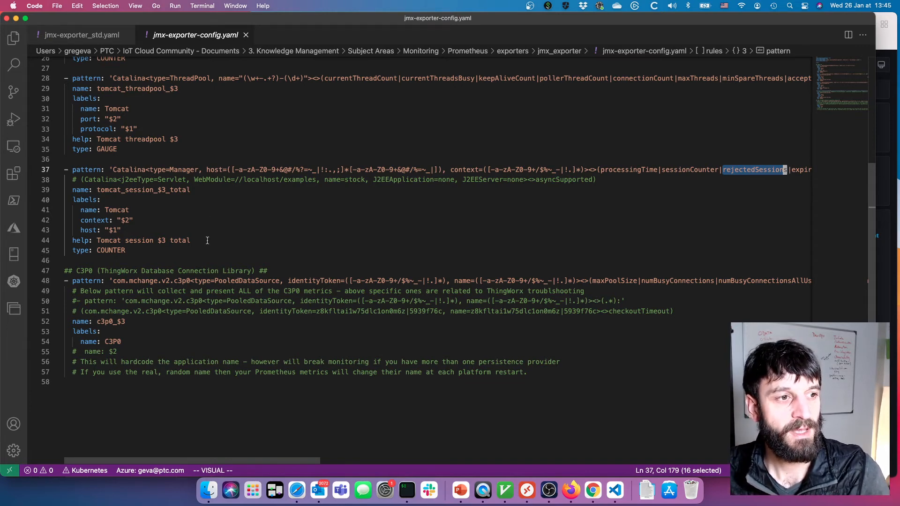
double_click(109, 250)
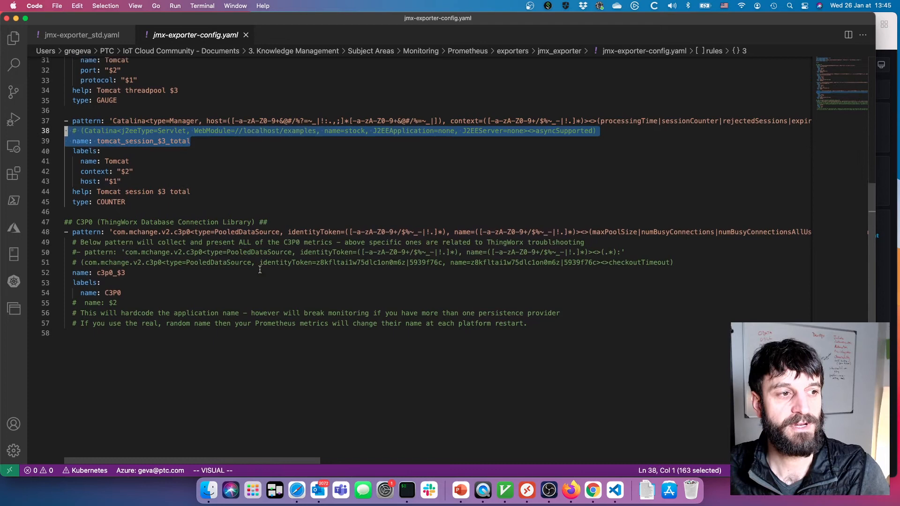
left_click(100, 241)
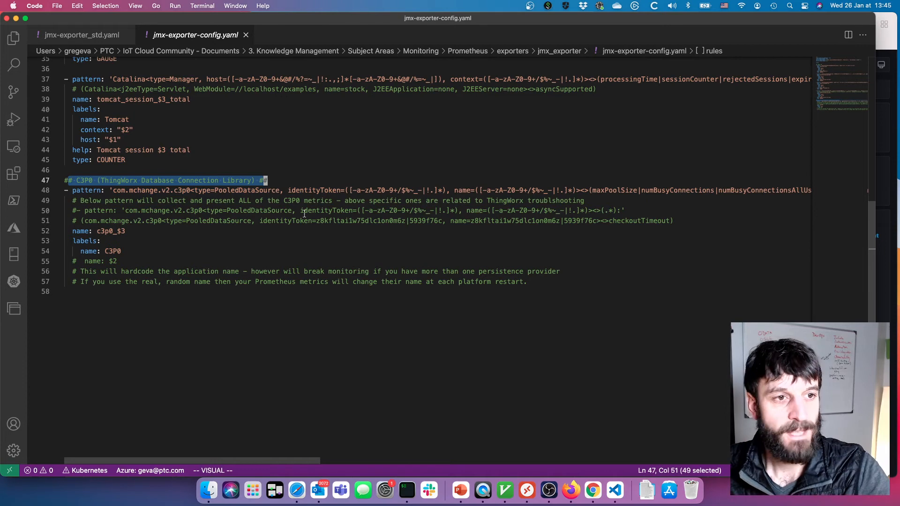
key("Escape")
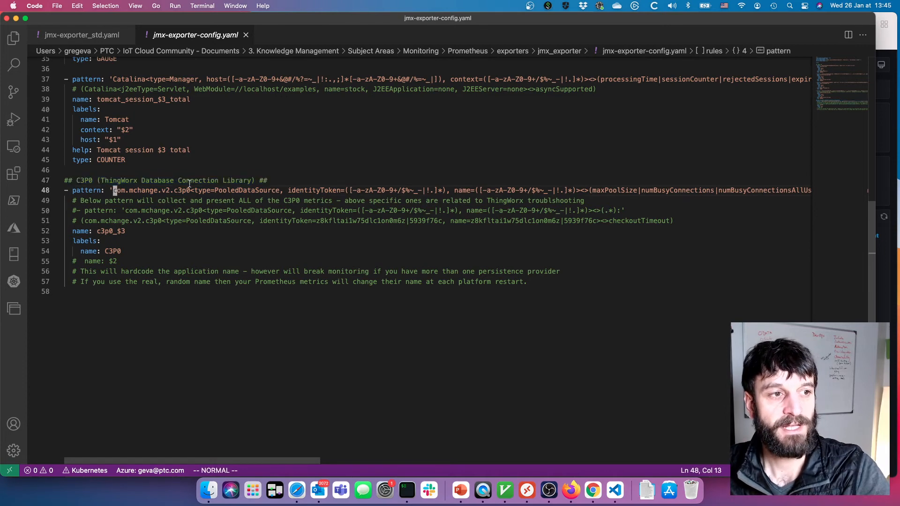
left_click_drag(113, 190, 210, 190)
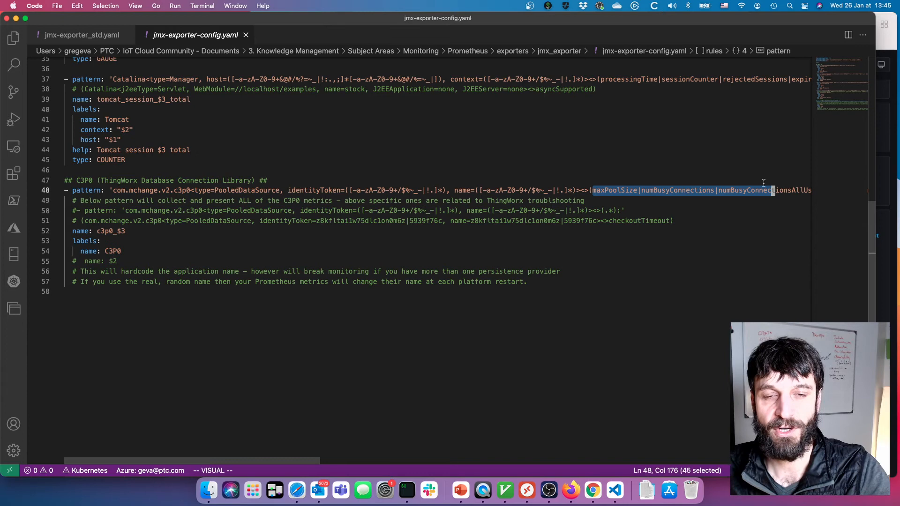
mouse_move(705, 190)
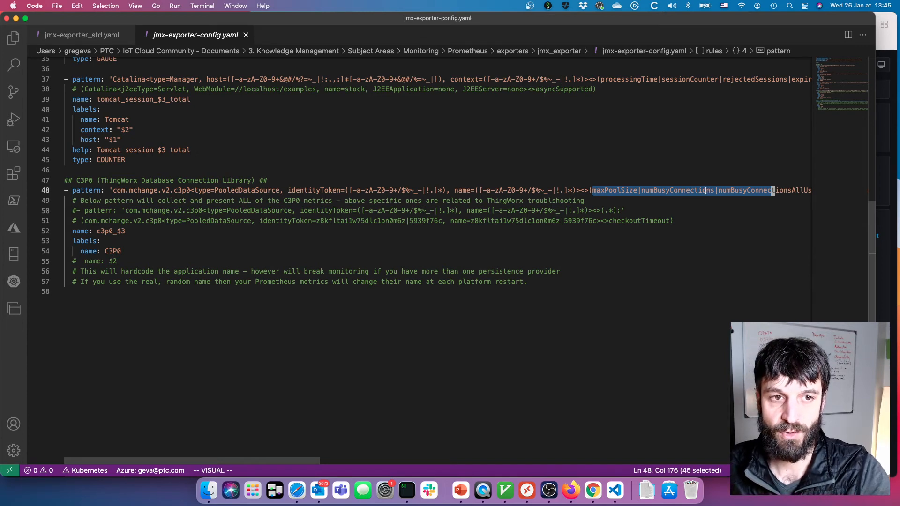
key("Escape")
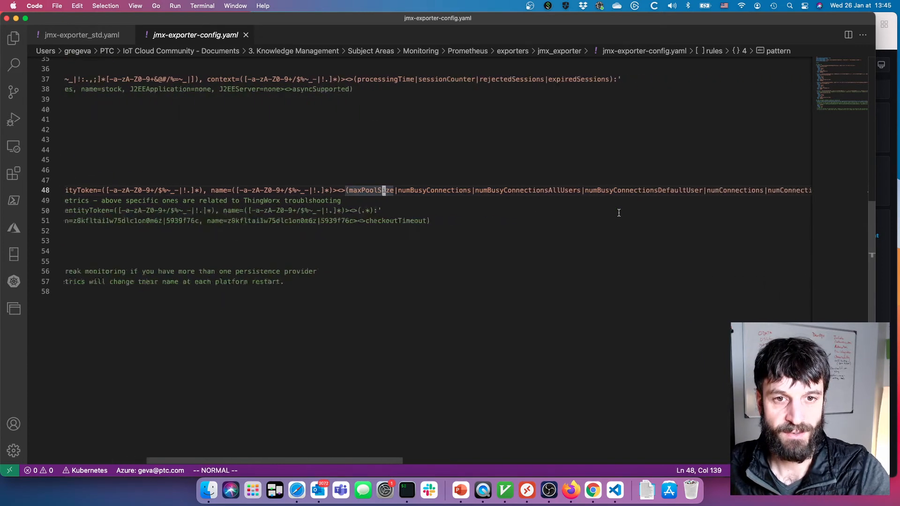
scroll("right", 3)
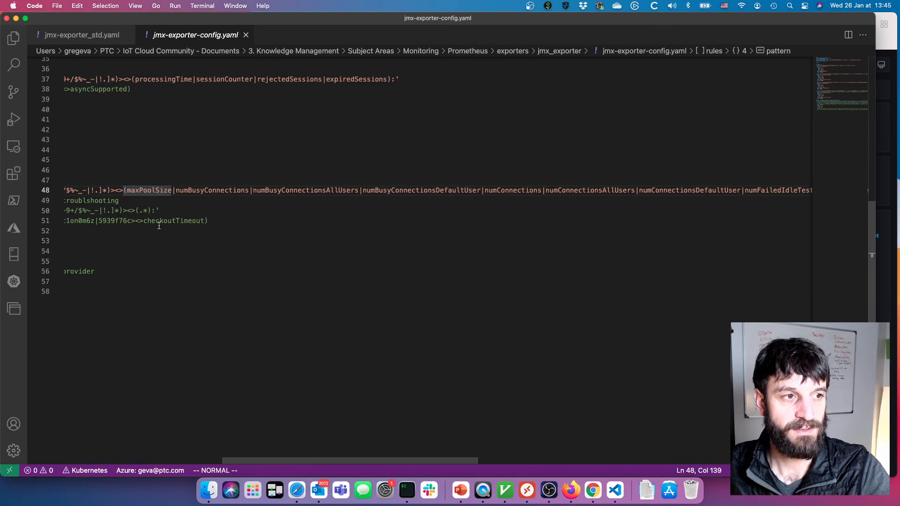
mouse_move(254, 166)
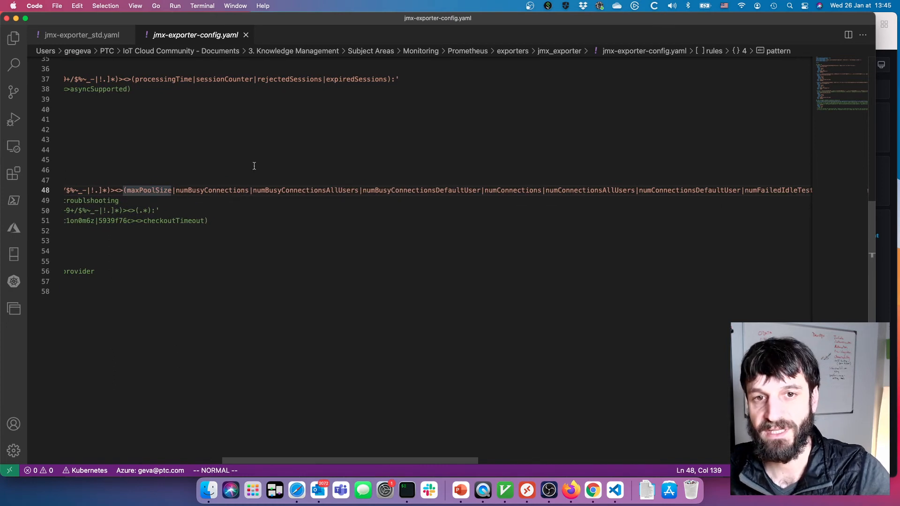
scroll("up", 3)
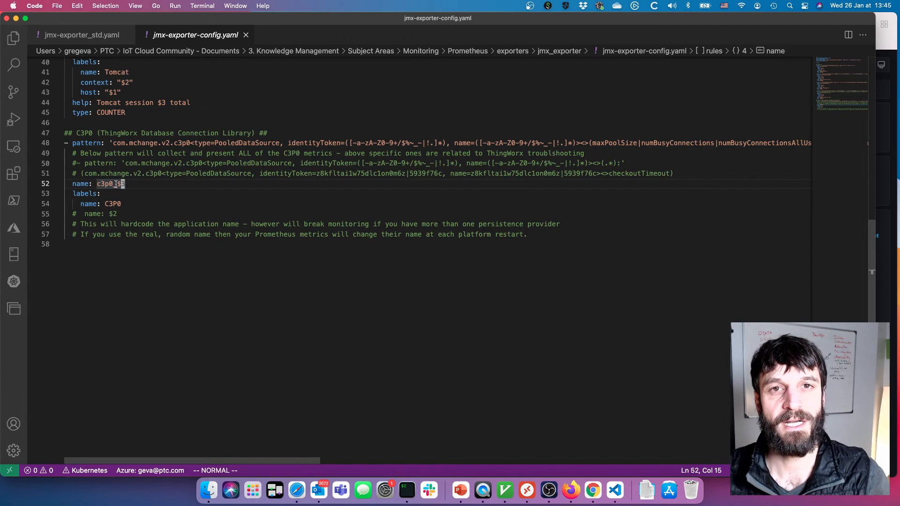
Scroll through the exporter YAML rules, then return to iTerm2 showing tomcat9.0.service
scroll("up", 3)
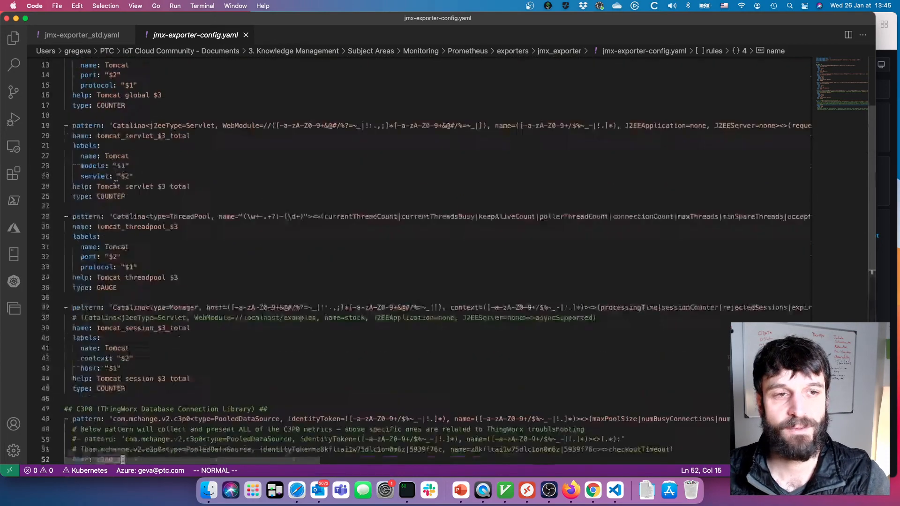
scroll("up", 3)
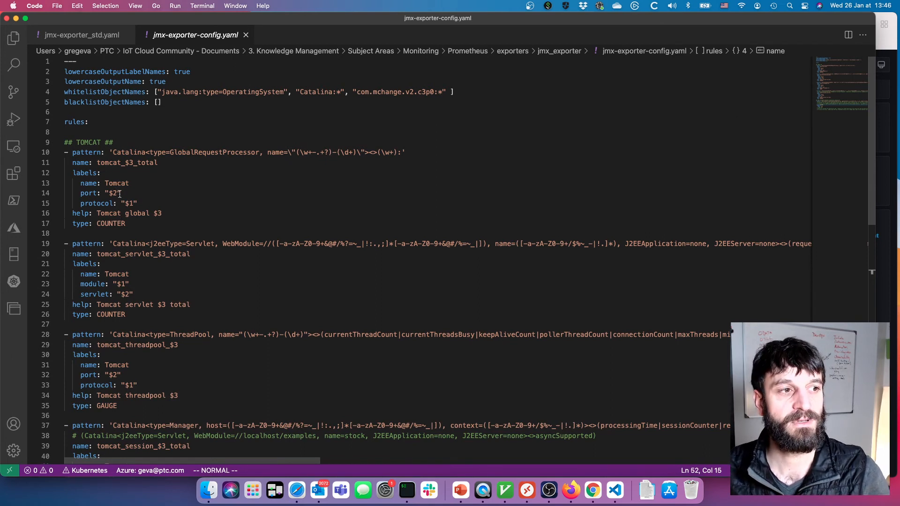
scroll("down", 3)
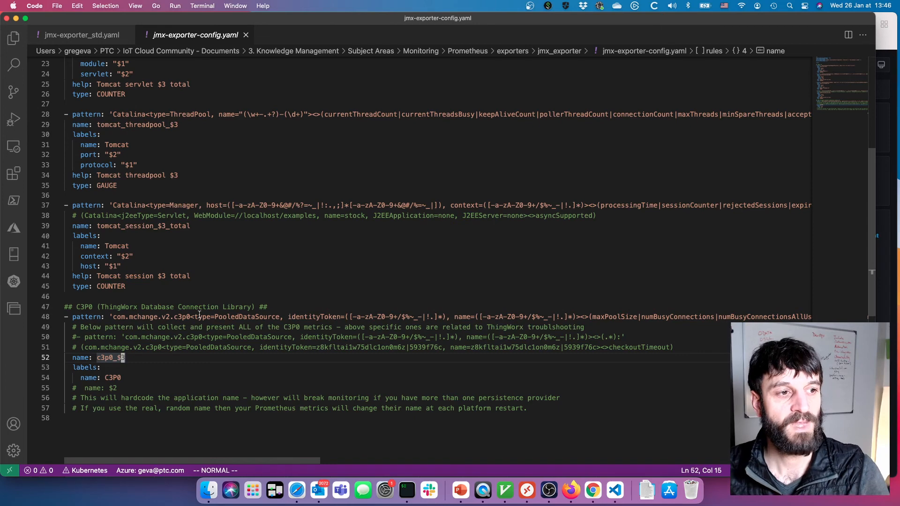
scroll("up", 3)
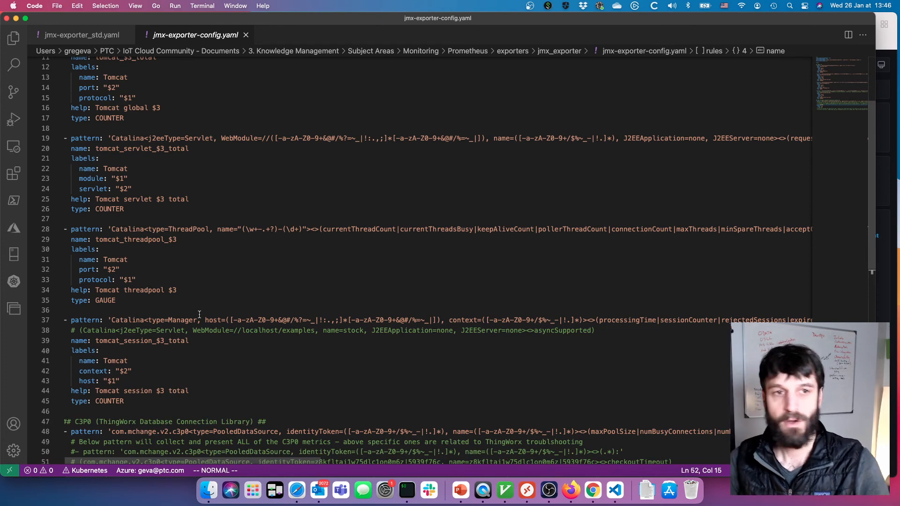
scroll("down", 3)
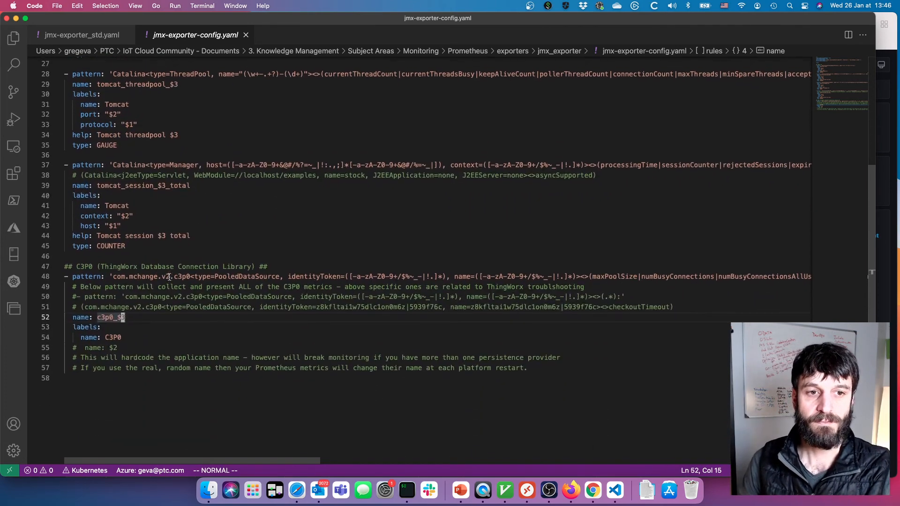
scroll("up", 3)
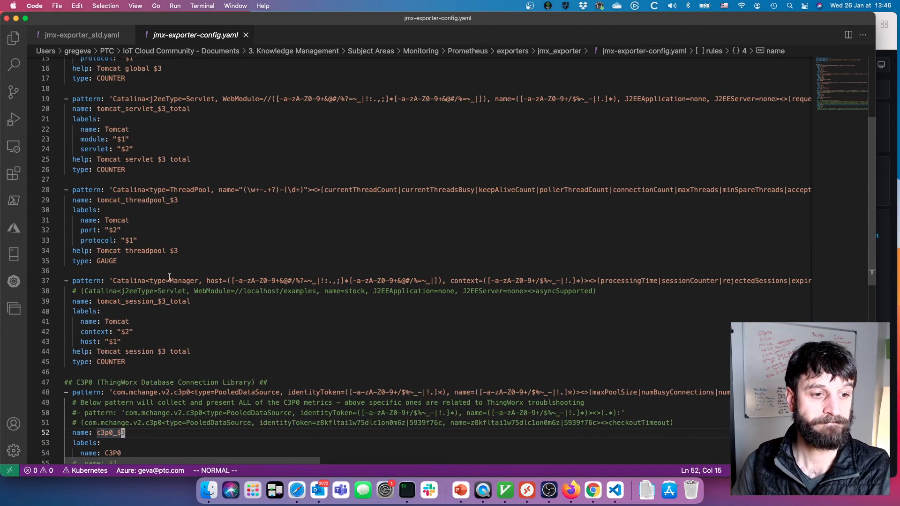
left_click(406, 491)
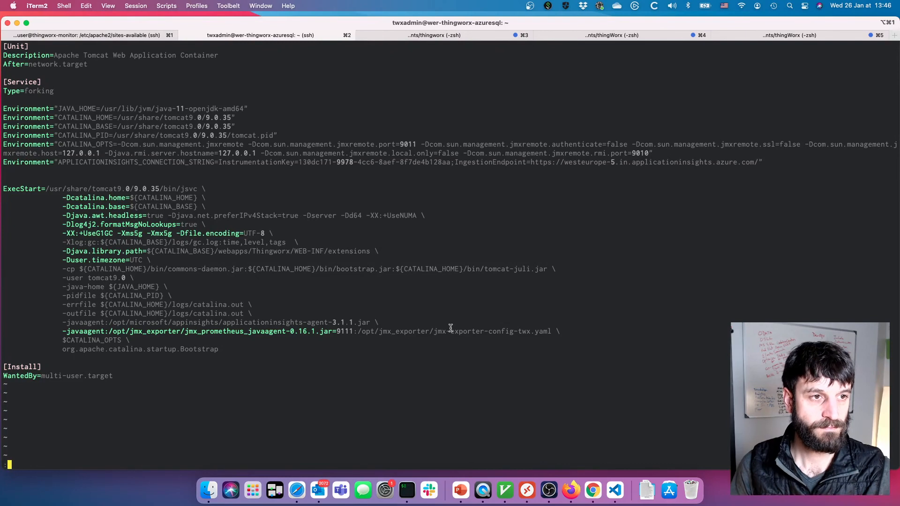
mouse_move(333, 329)
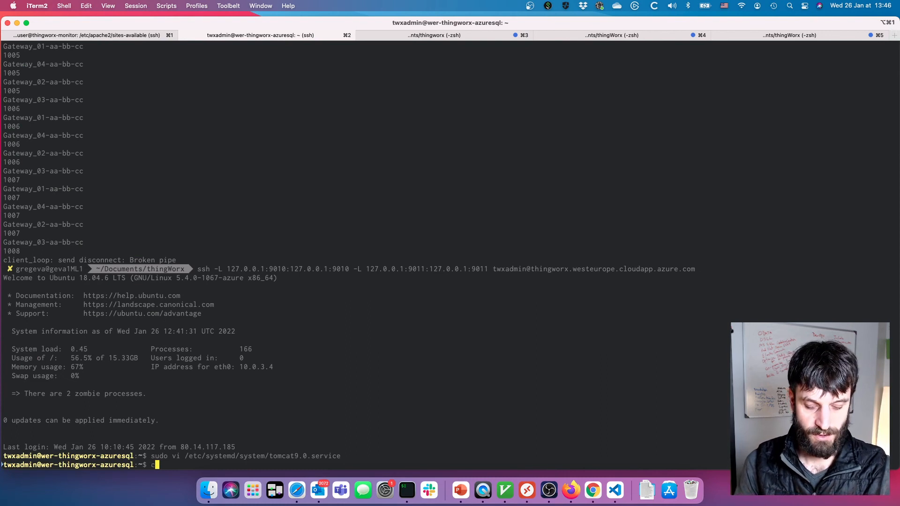
type("curl")
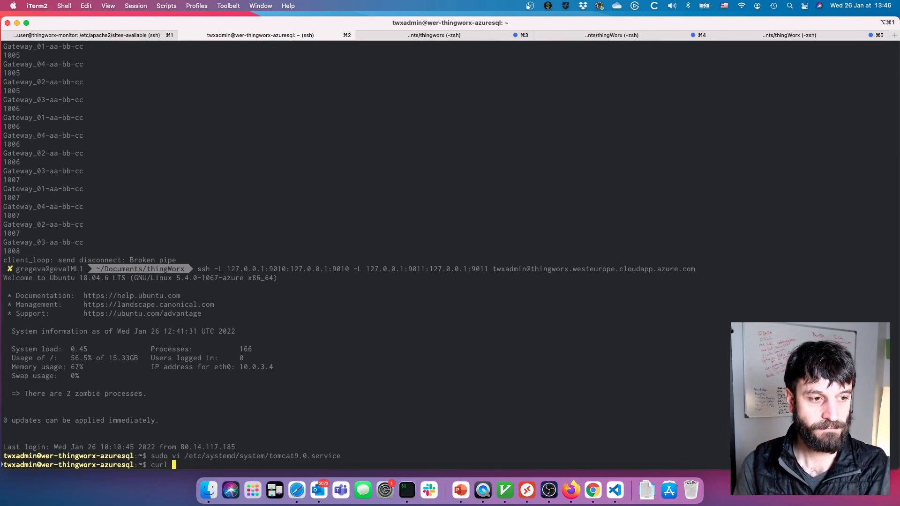
type("http://")
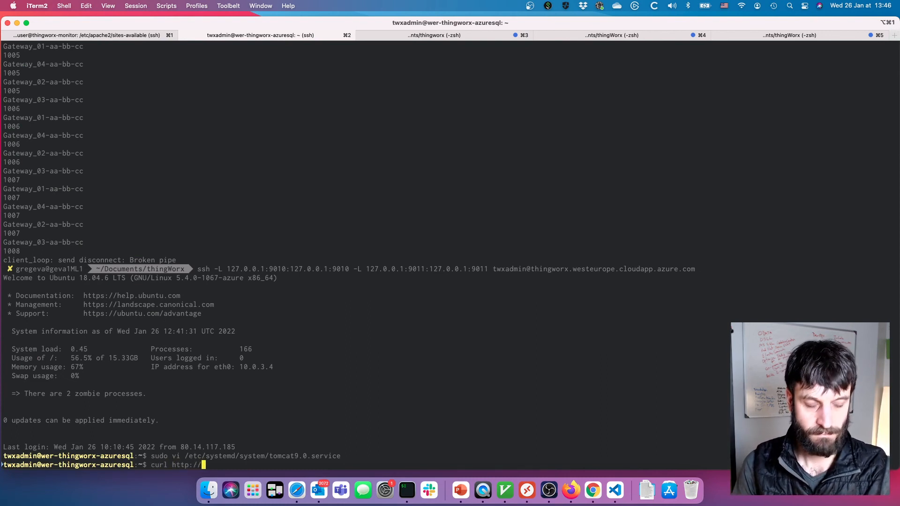
type("localhost")
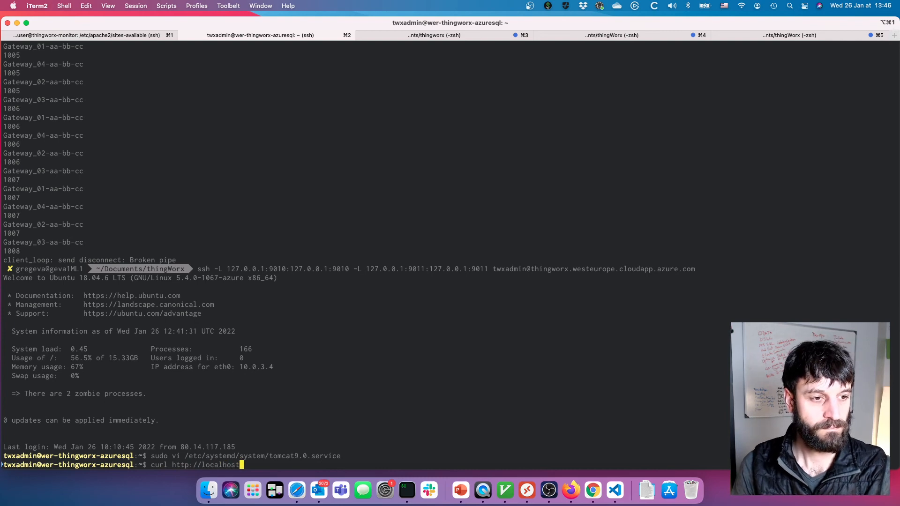
type(":9111")
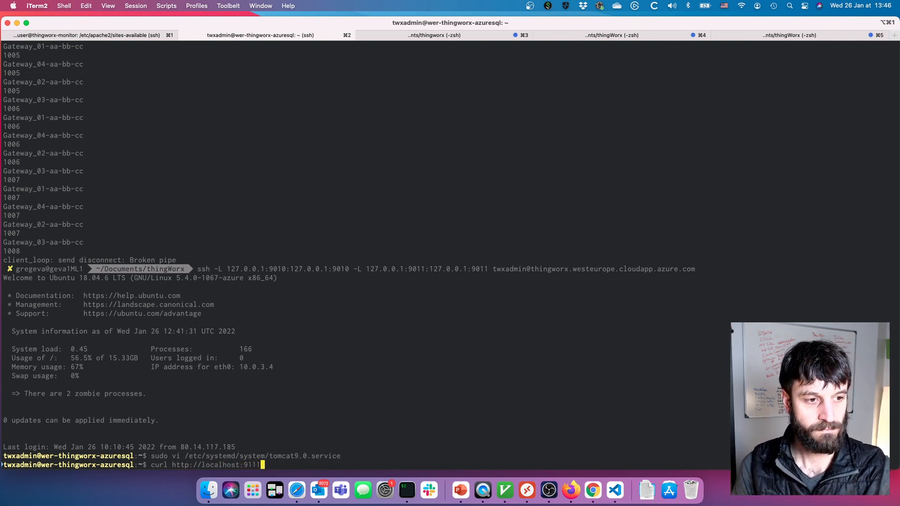
key("Return")
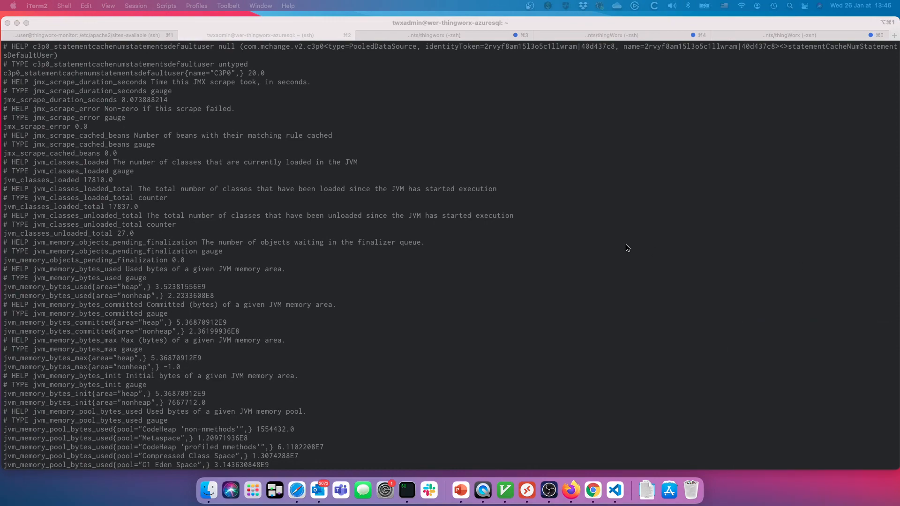
scroll("down", 3)
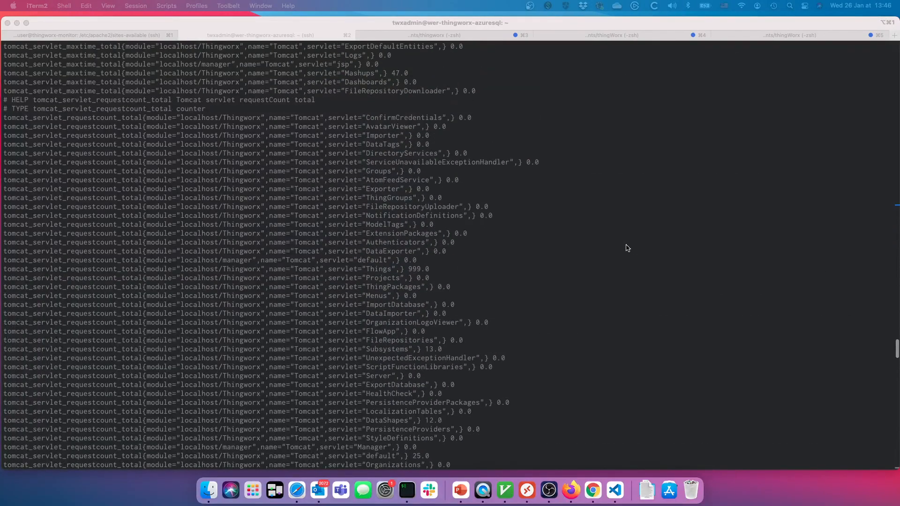
scroll("down", 3)
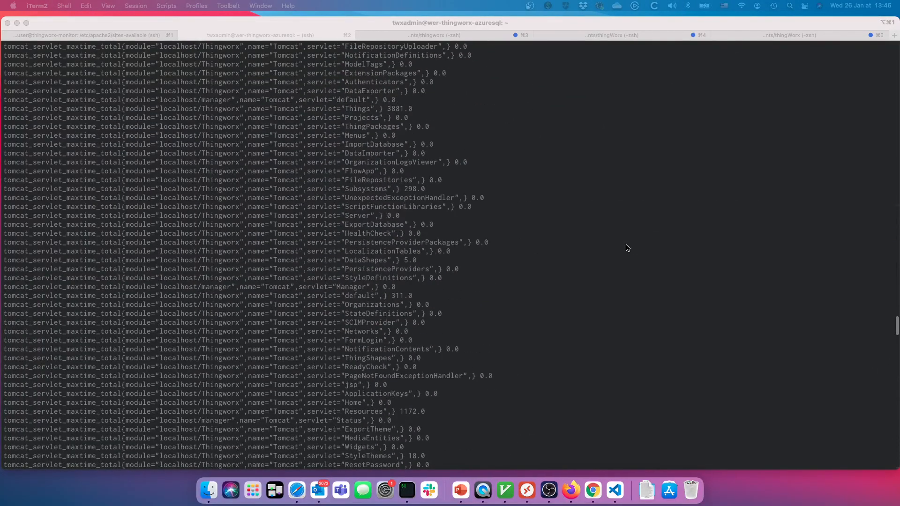